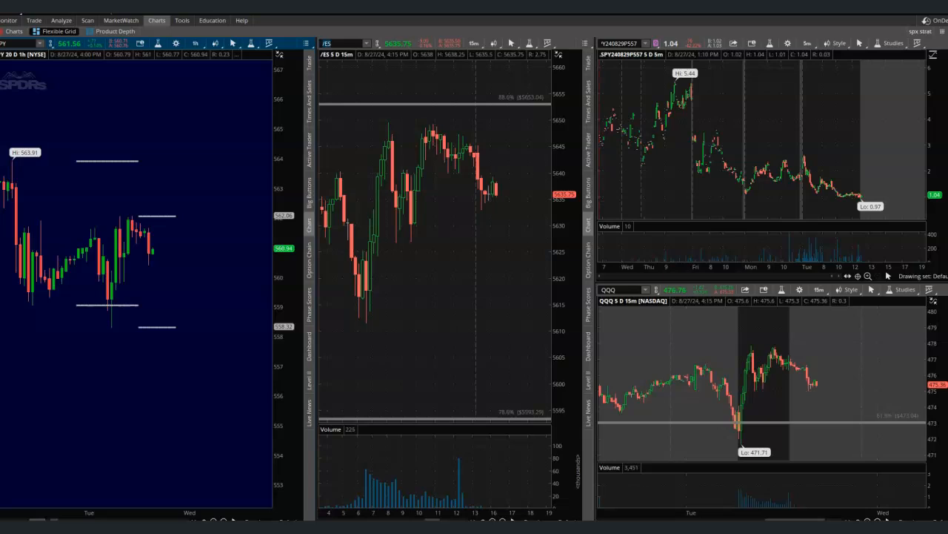
pyautogui.moveTo(819, 211)
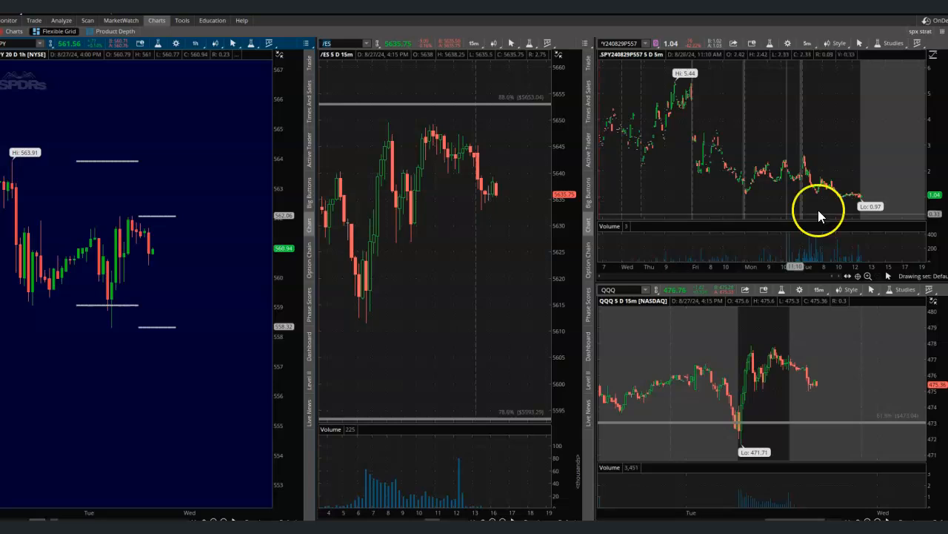
# Switch to Trade > All Products to show the SPY option chain and open put positions.
pyautogui.click(33, 20)
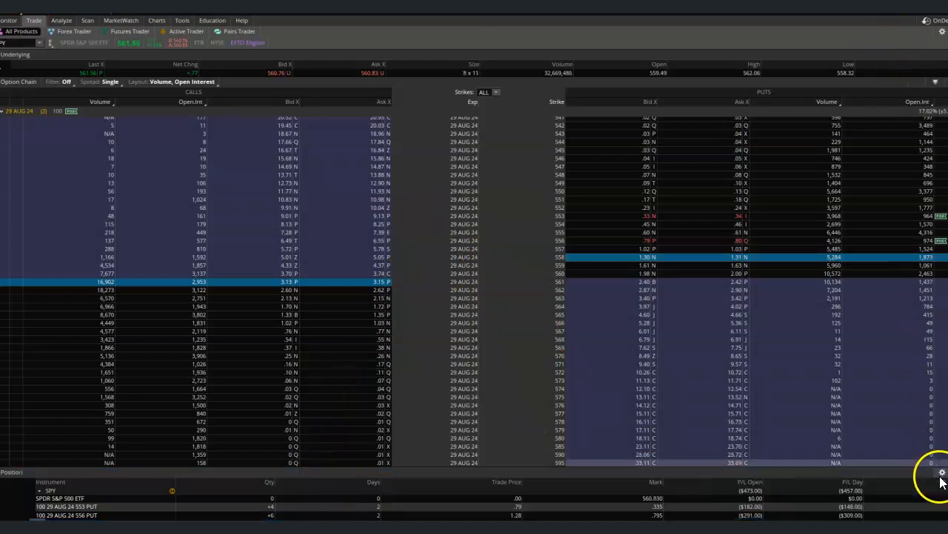
# Add Delta to the position panel's columns, showing per-put deltas and -172.88 total.
pyautogui.click(942, 472)
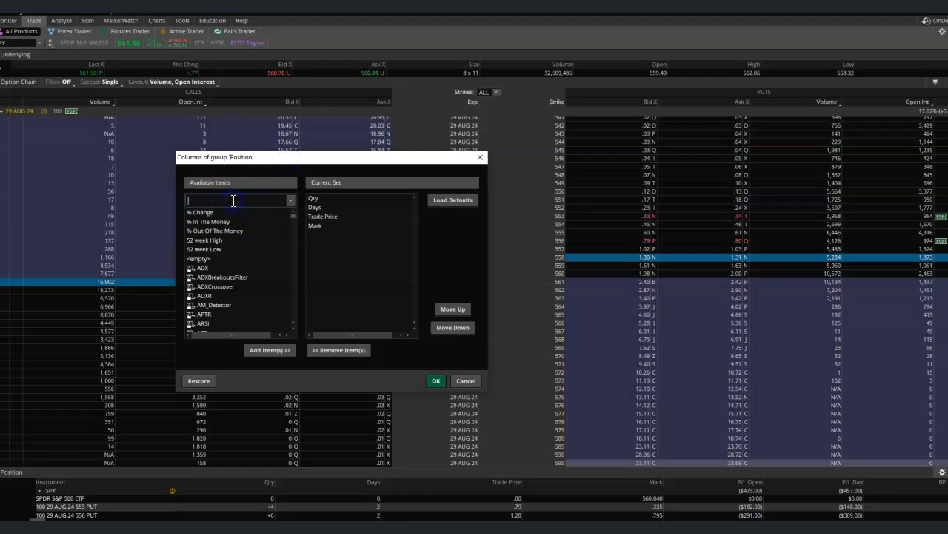
pyautogui.write('delta')
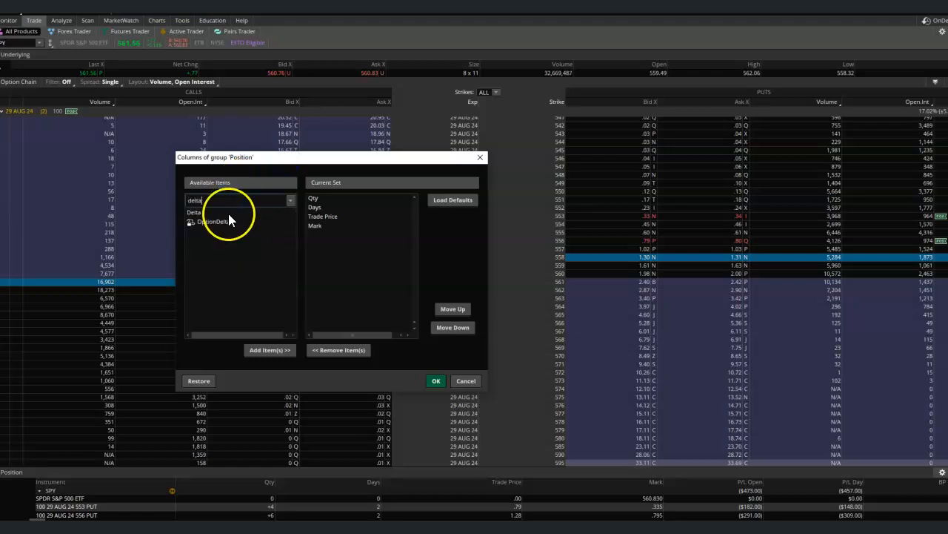
pyautogui.click(270, 349)
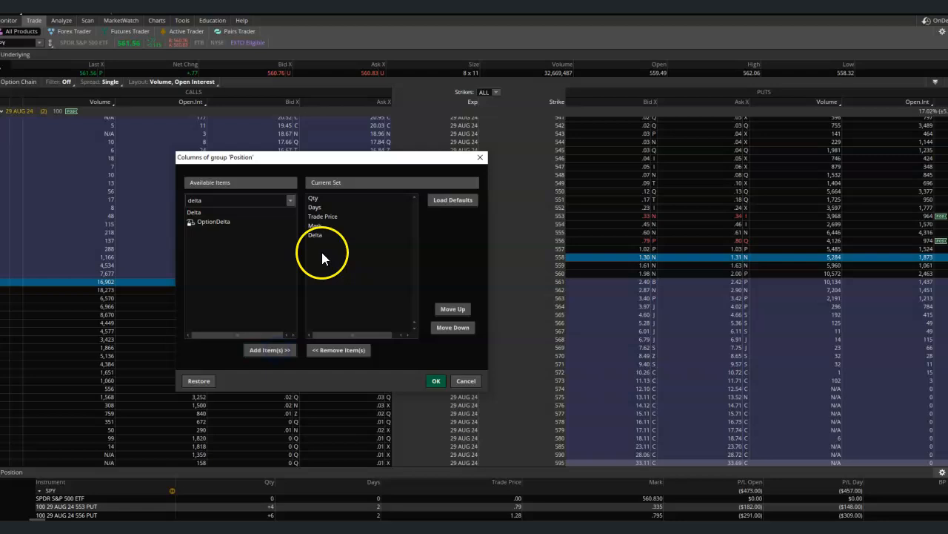
pyautogui.click(435, 380)
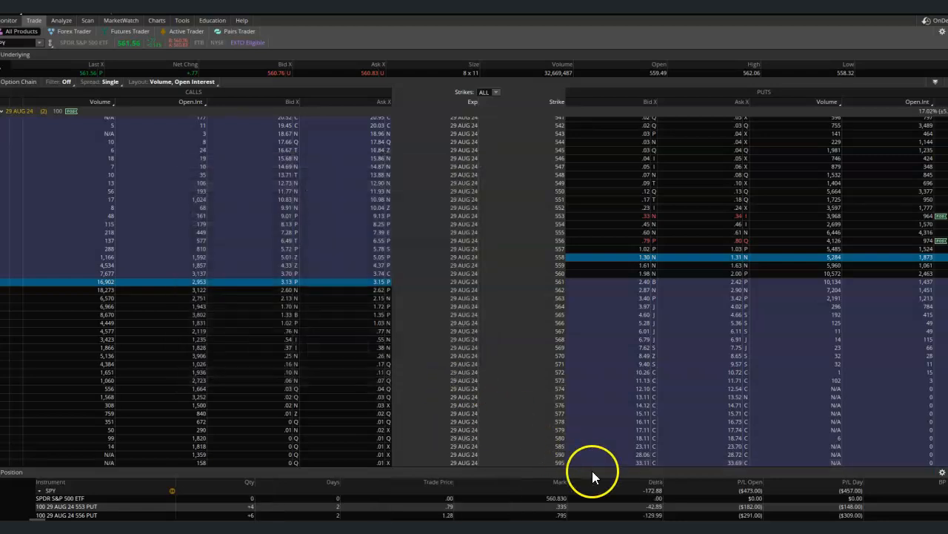
pyautogui.moveTo(909, 428)
pyautogui.write('delta')
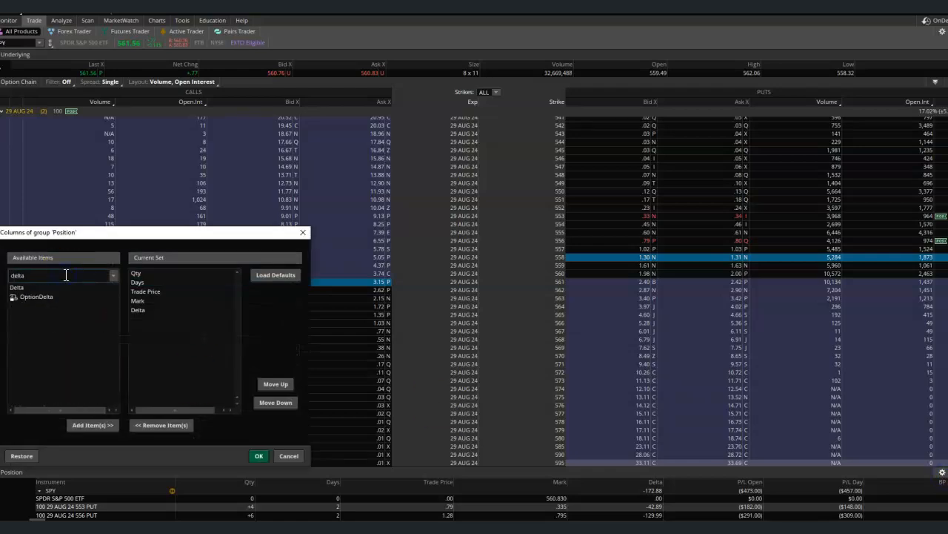
pyautogui.click(259, 455)
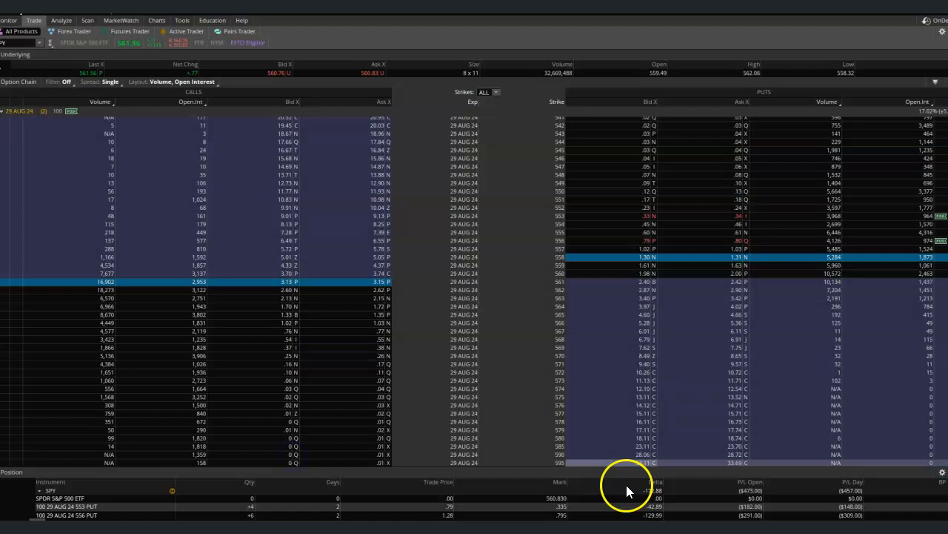
pyautogui.moveTo(496, 495)
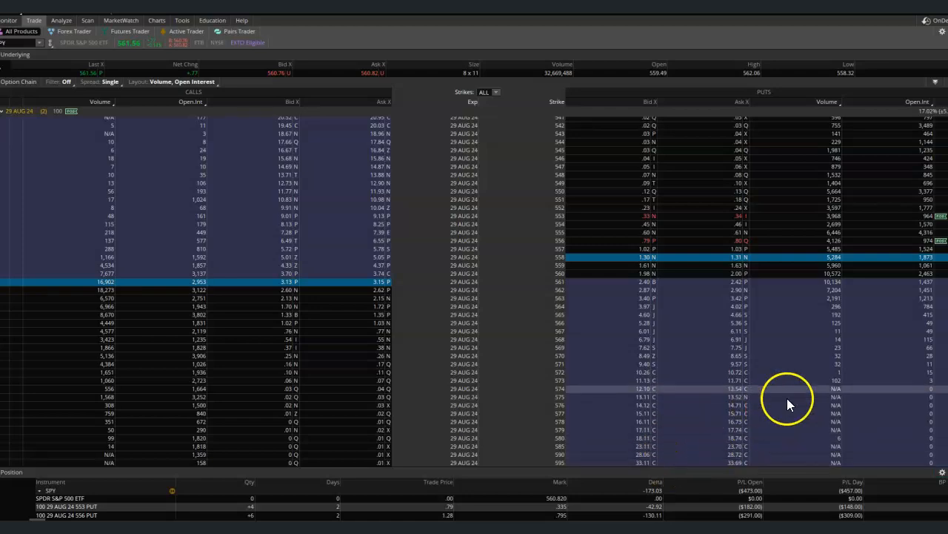
pyautogui.moveTo(775, 474)
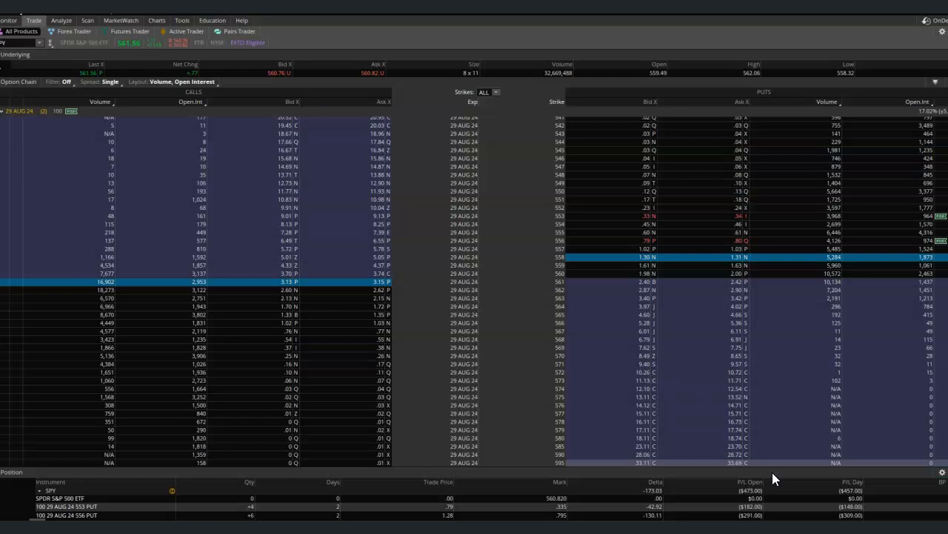
pyautogui.moveTo(778, 473)
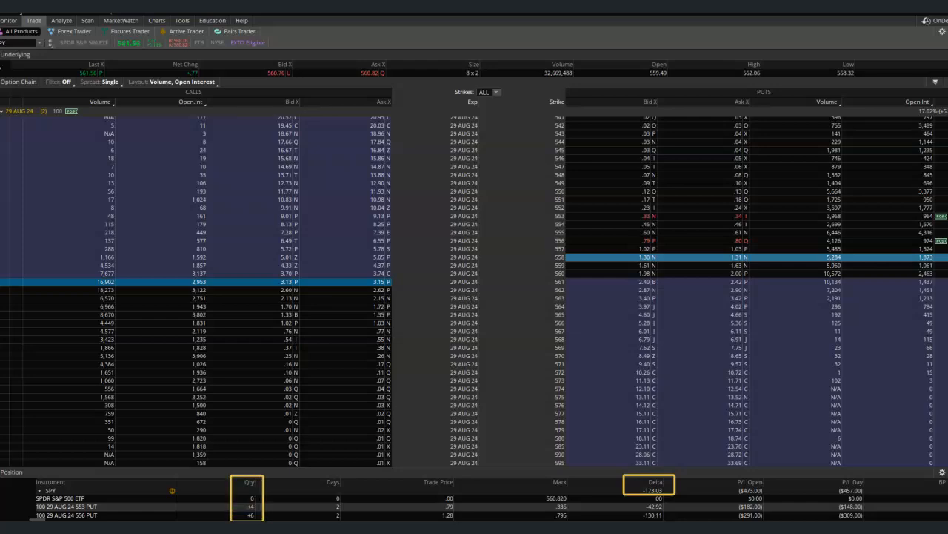
pyautogui.scroll(-3)
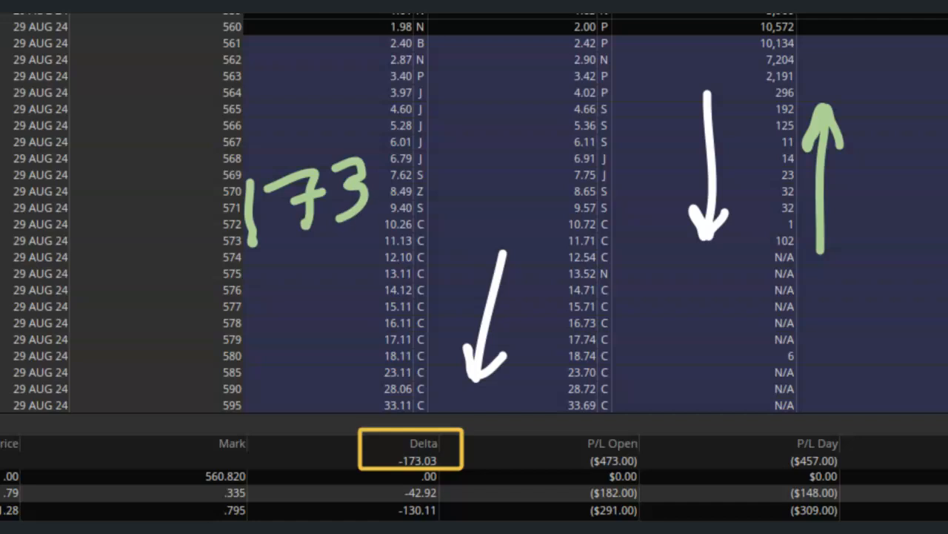
pyautogui.moveTo(452, 185); pyautogui.dragTo(734, 278)
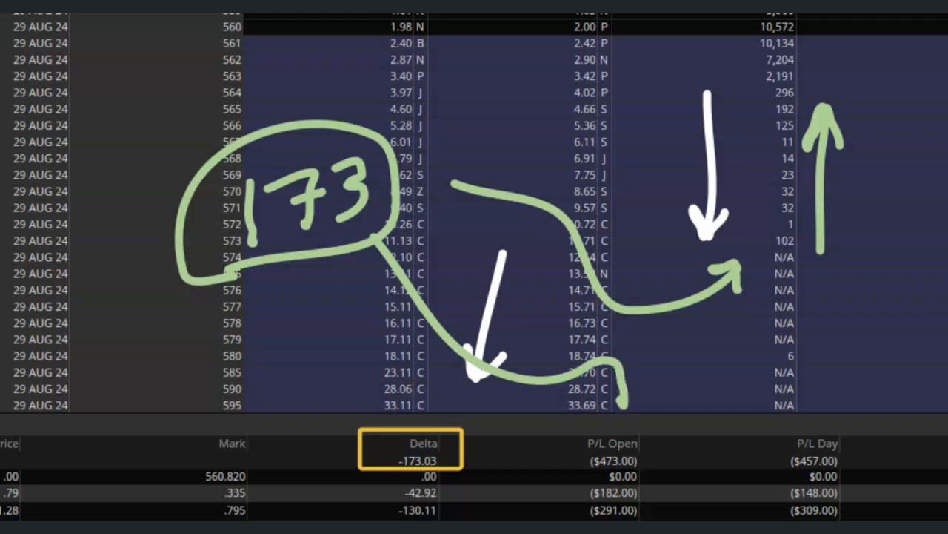
pyautogui.moveTo(607, 385); pyautogui.dragTo(623, 415)
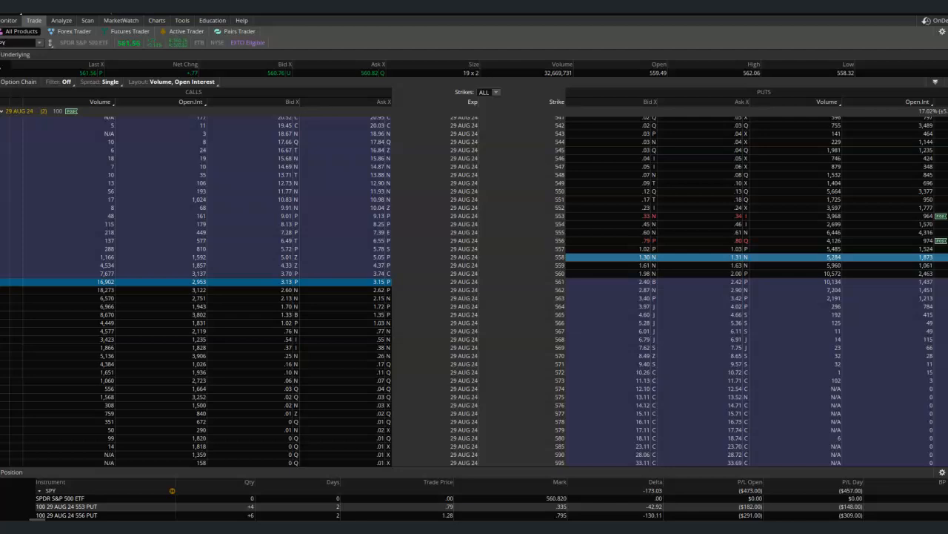
pyautogui.moveTo(358, 65)
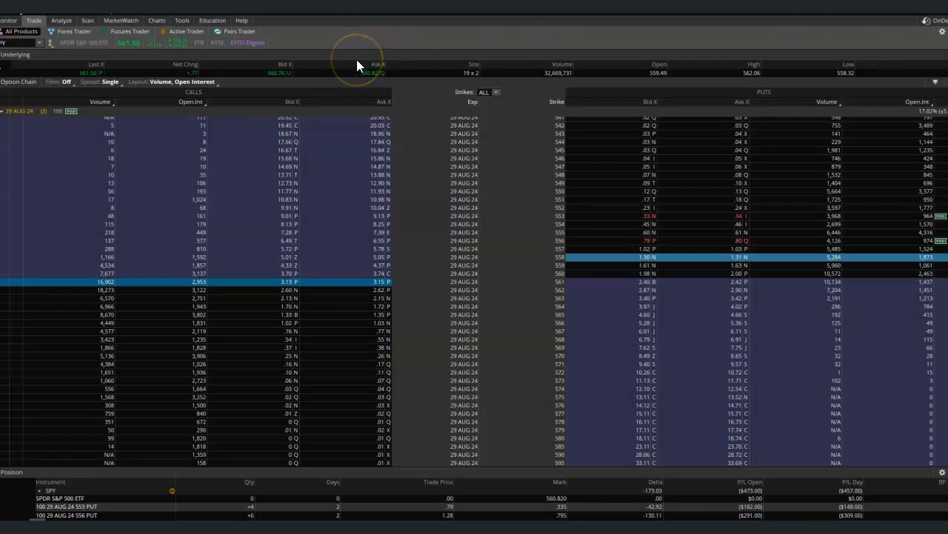
# Go back to the four-chart grid of SPY, /ES, the SPY put and QQQ.
pyautogui.click(157, 20)
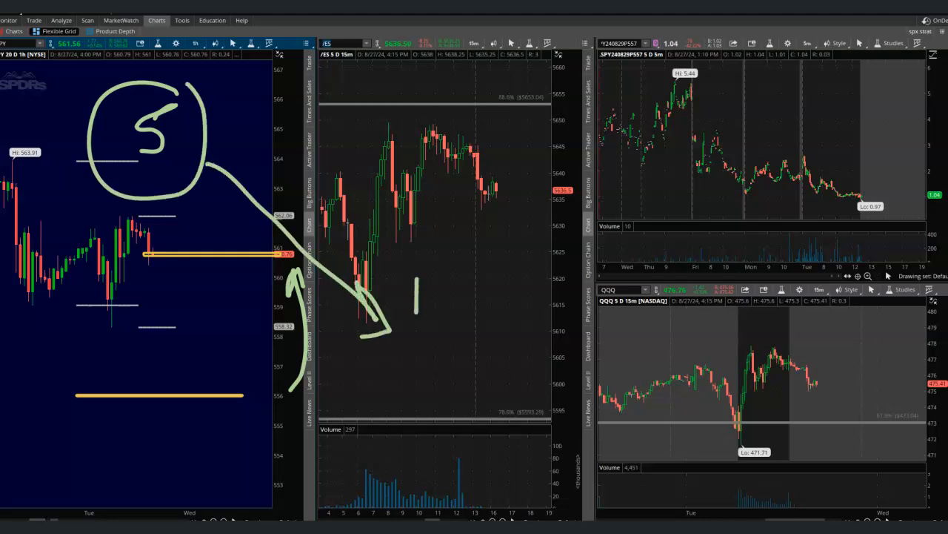
pyautogui.moveTo(415, 304); pyautogui.dragTo(504, 304)
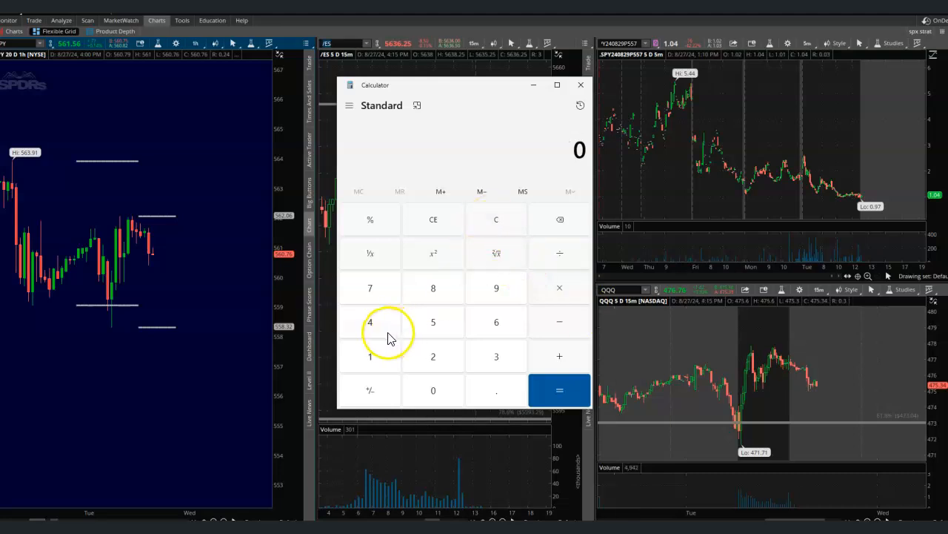
# Compute 5 × 170 = 850 in Calculator, then enter a subtraction from 850.
pyautogui.click(432, 322)
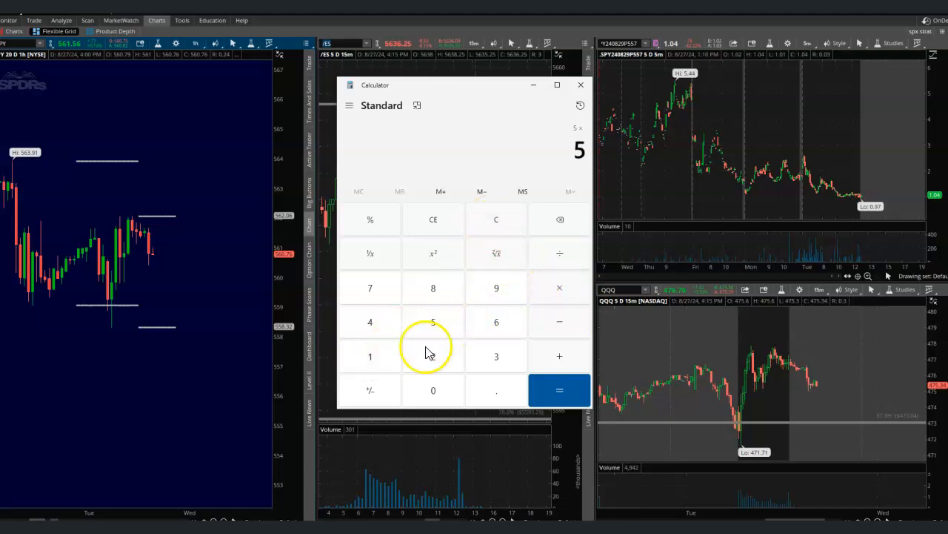
pyautogui.click(559, 390)
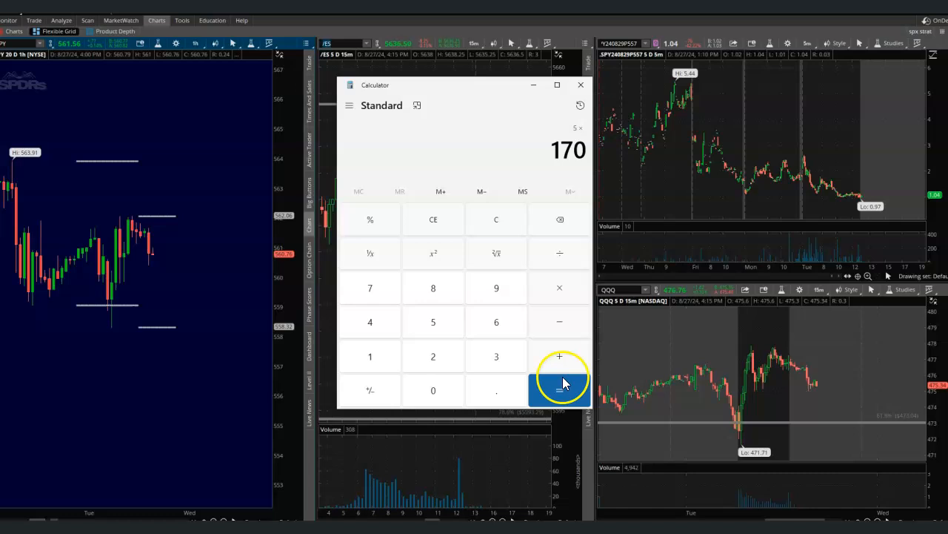
pyautogui.click(559, 390)
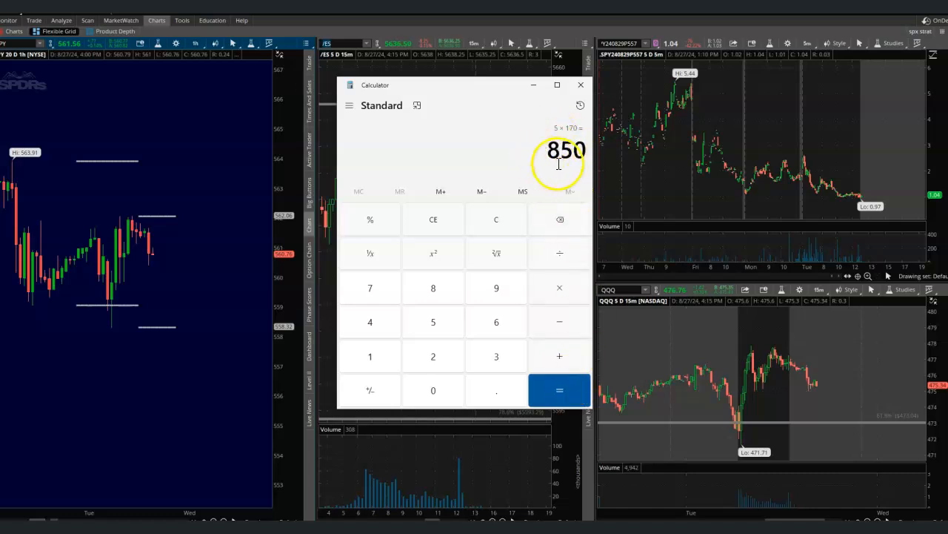
pyautogui.moveTo(532, 154)
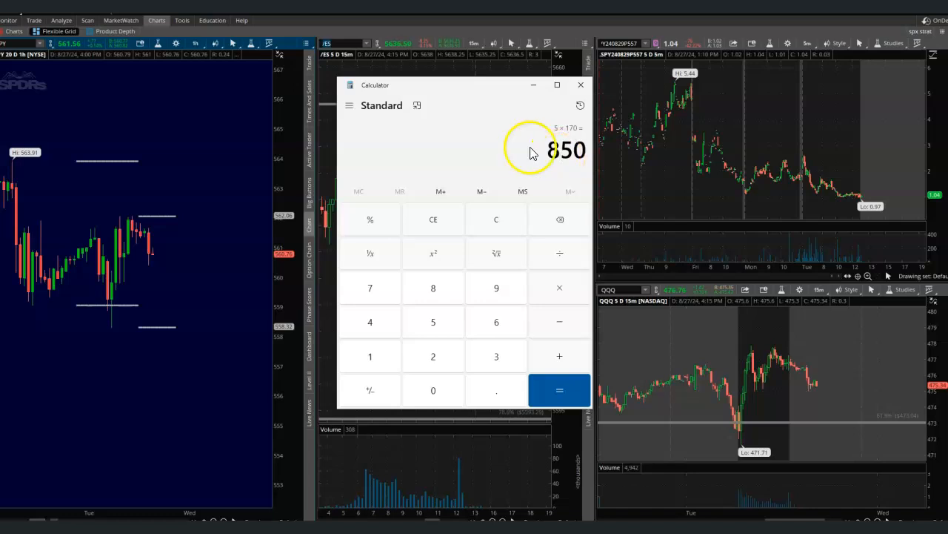
pyautogui.moveTo(558, 176)
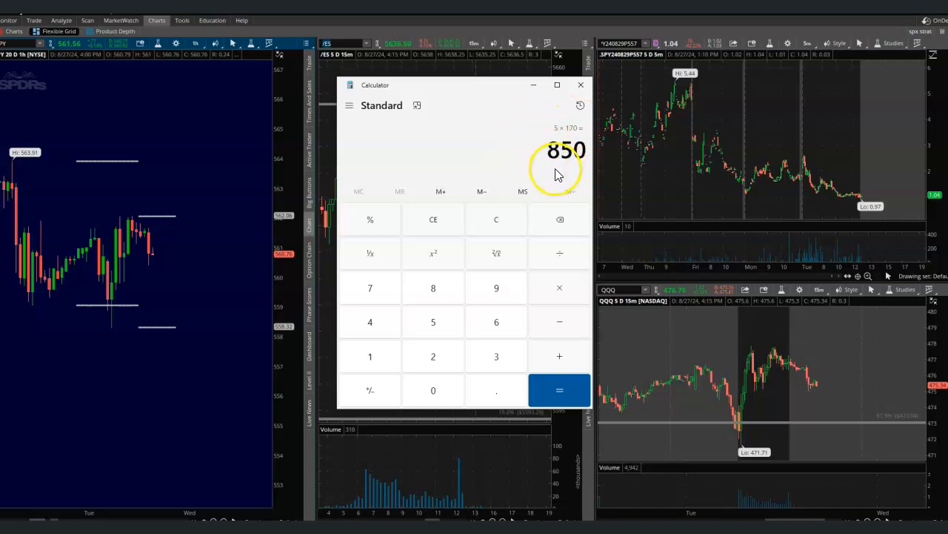
pyautogui.click(560, 321)
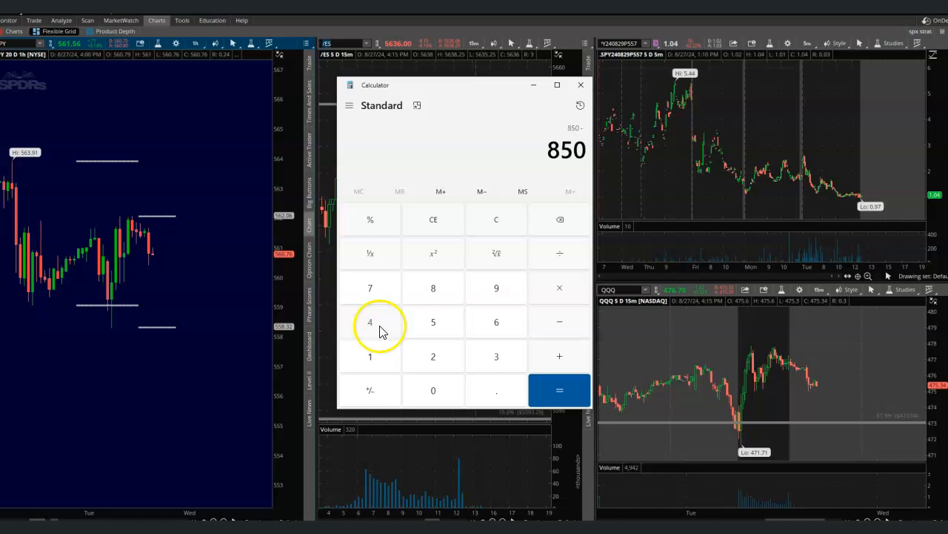
pyautogui.click(560, 390)
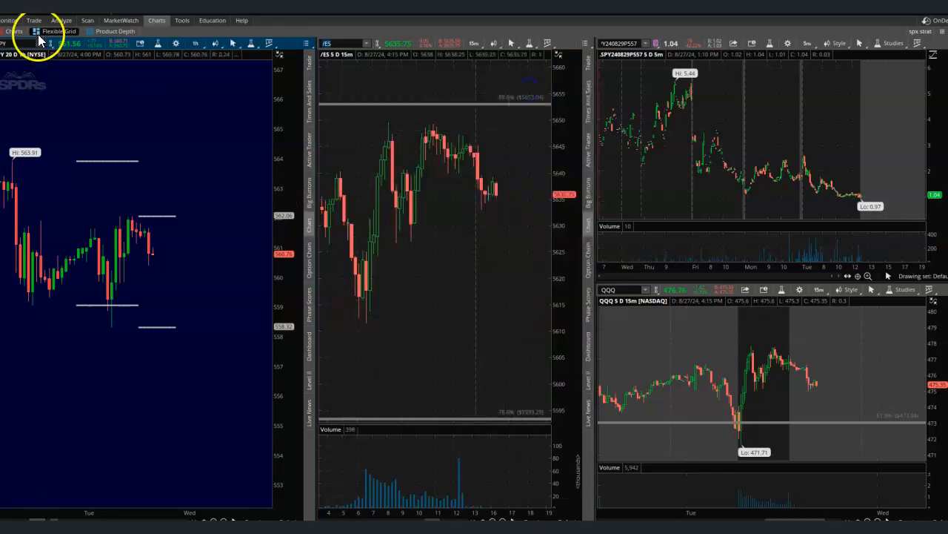
# Show the SPY option chain on the 30 Aug 24 weekly expiration with positions below.
pyautogui.click(33, 20)
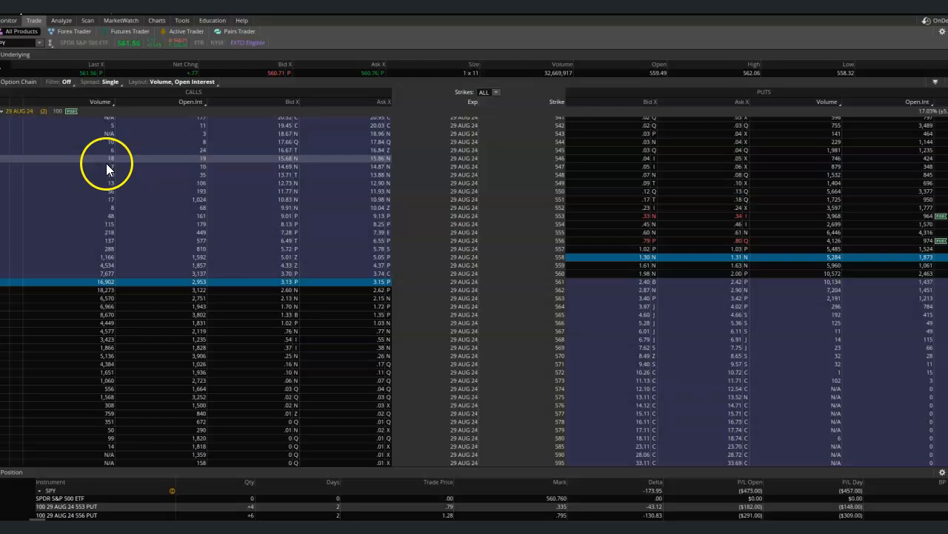
pyautogui.click(5, 123)
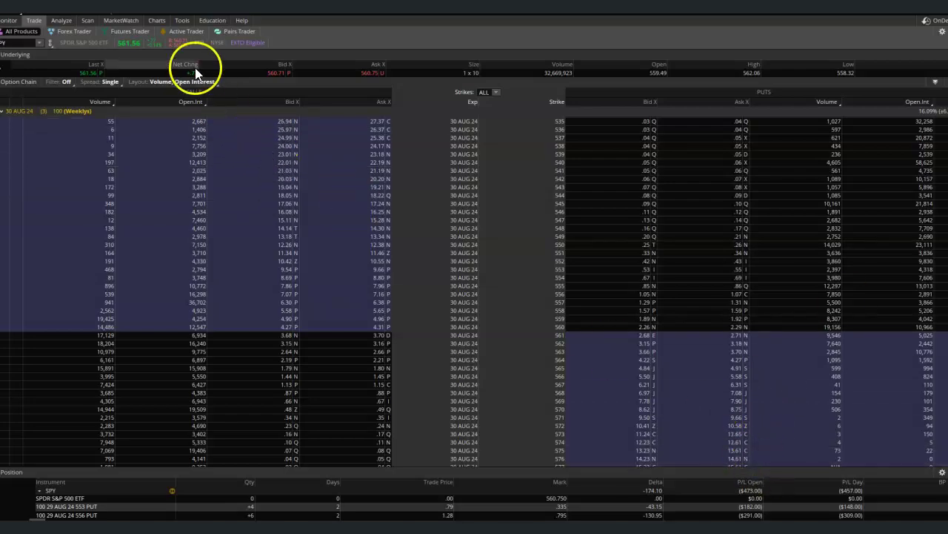
pyautogui.click(157, 20)
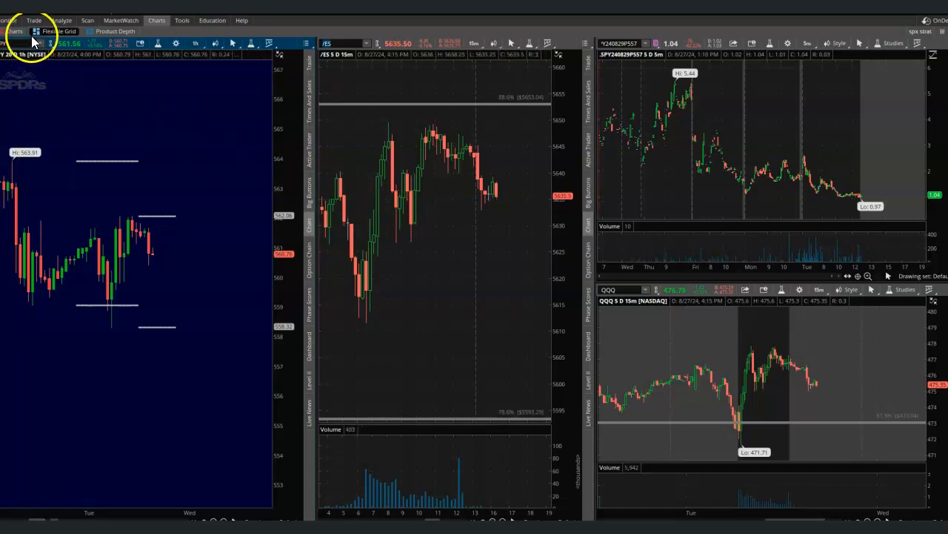
pyautogui.click(33, 20)
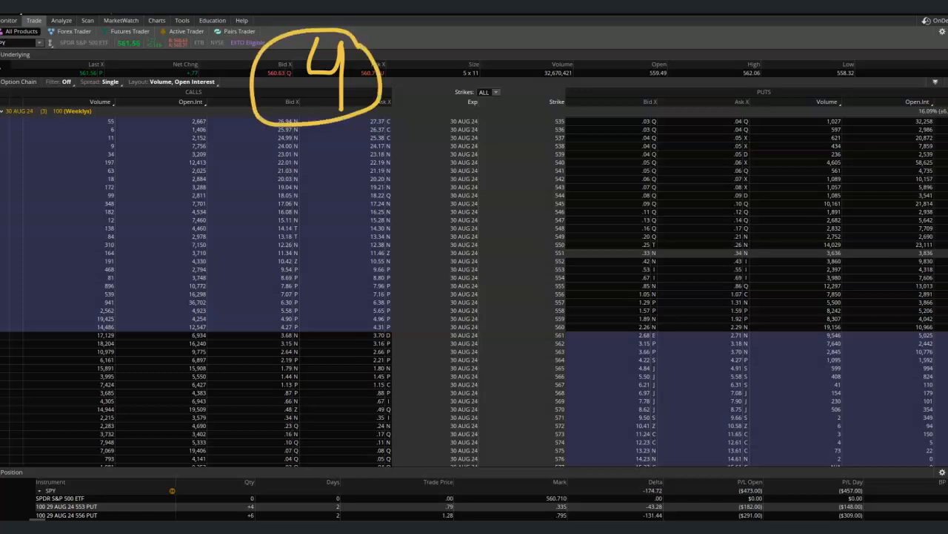
pyautogui.moveTo(404, 63); pyautogui.dragTo(500, 35)
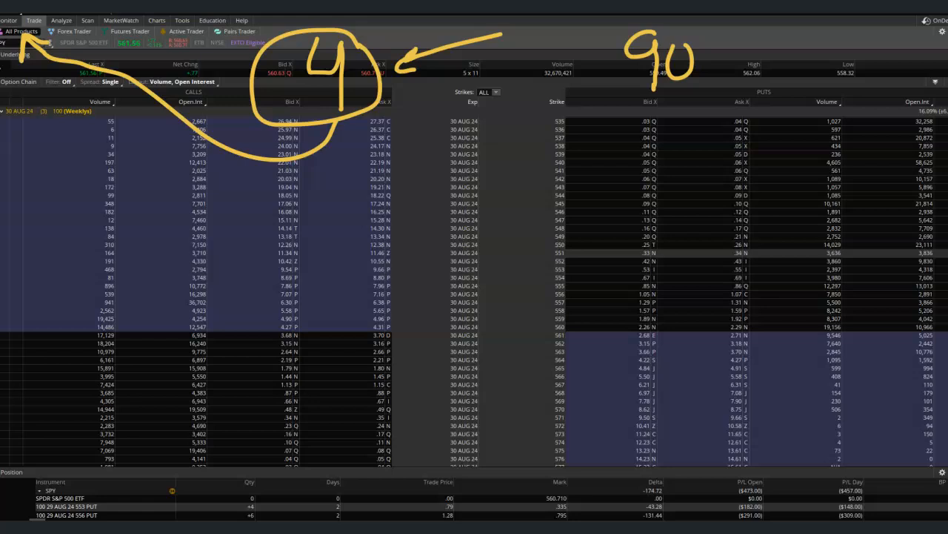
pyautogui.moveTo(682, 59); pyautogui.dragTo(734, 67)
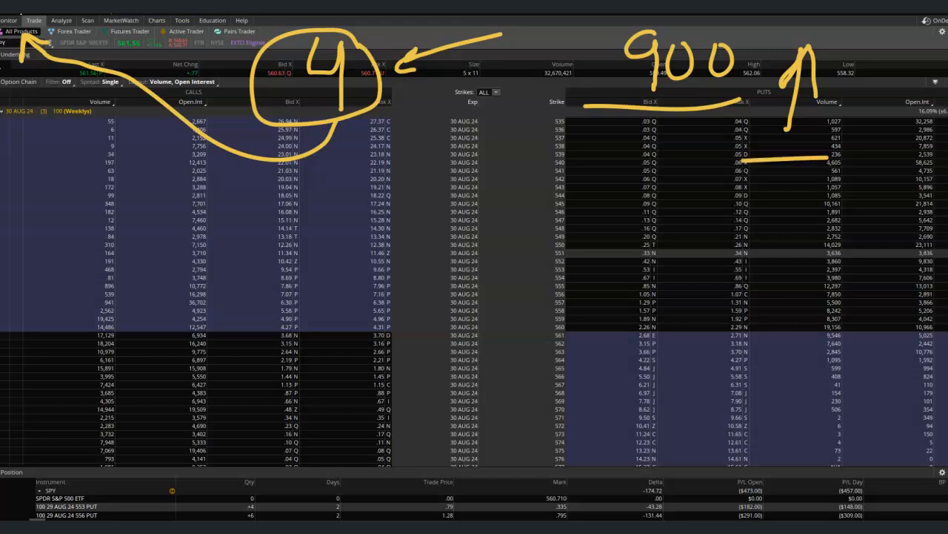
pyautogui.moveTo(795, 192); pyautogui.dragTo(795, 263)
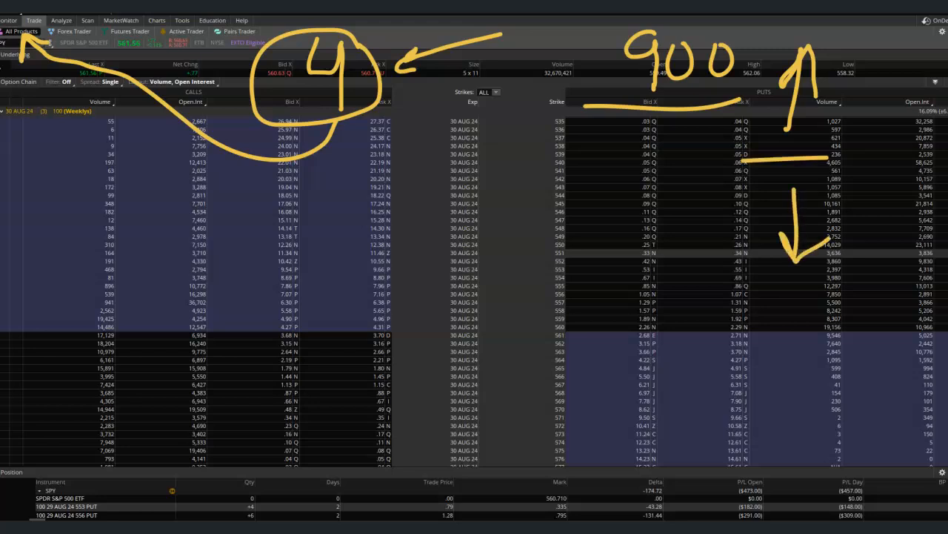
pyautogui.moveTo(608, 81); pyautogui.dragTo(589, 63)
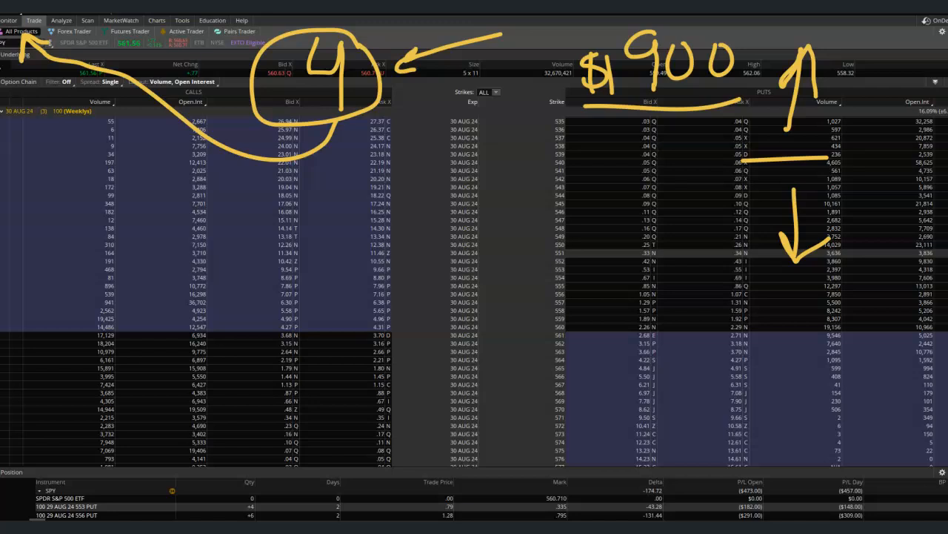
pyautogui.moveTo(767, 408); pyautogui.dragTo(760, 456)
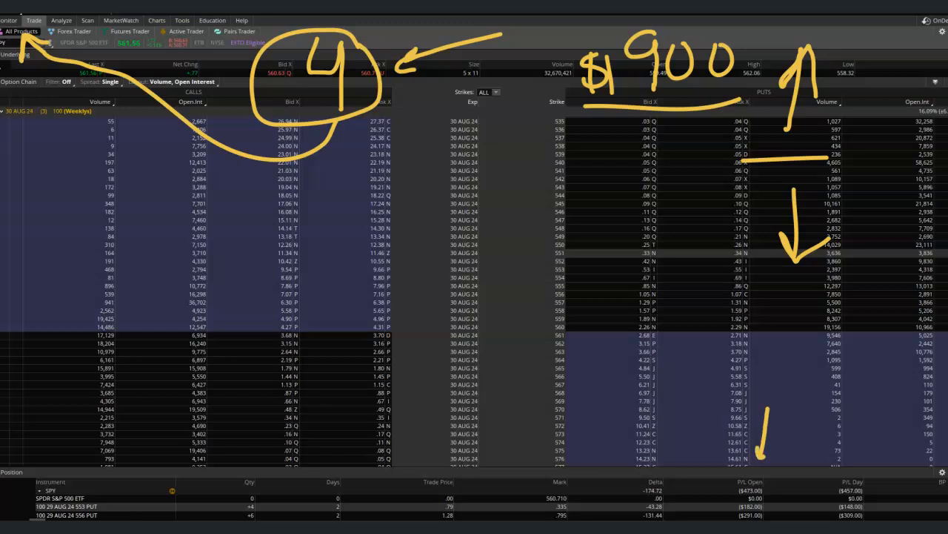
pyautogui.click(882, 41)
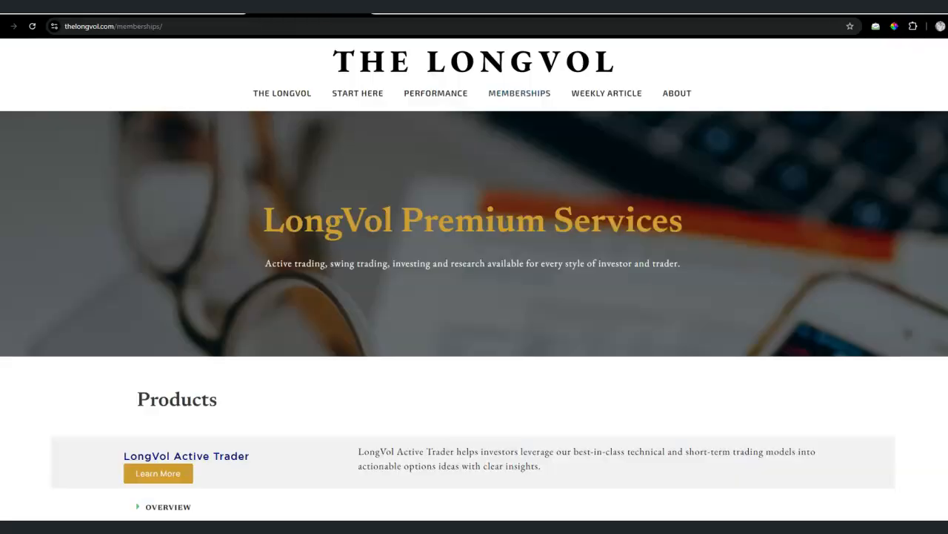
# Scroll past the DeltaOne membership to the footer and go to the Contact page.
pyautogui.scroll(-3)
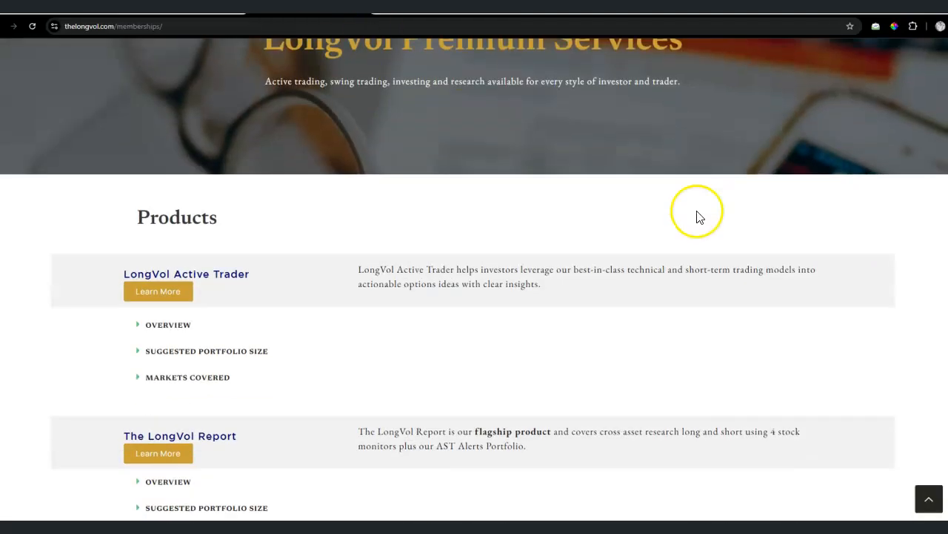
pyautogui.scroll(-3)
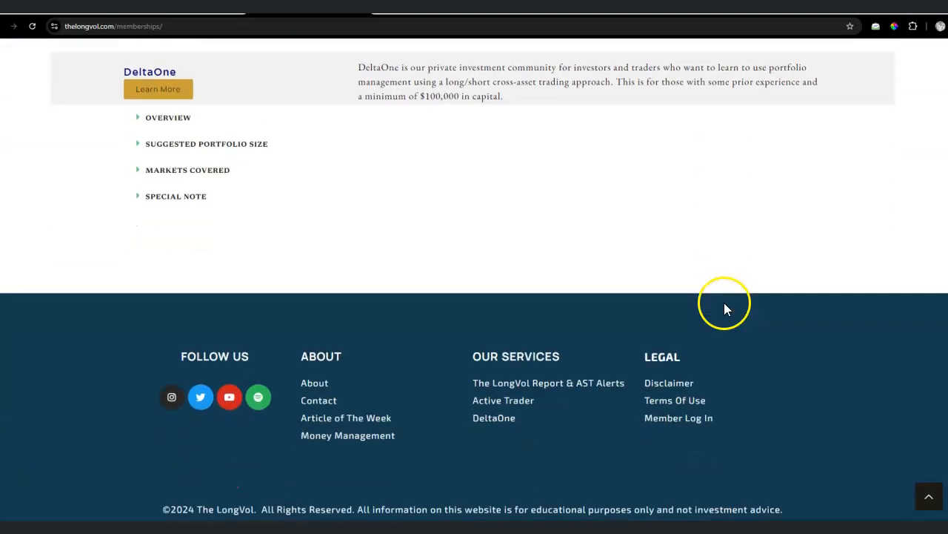
pyautogui.click(319, 401)
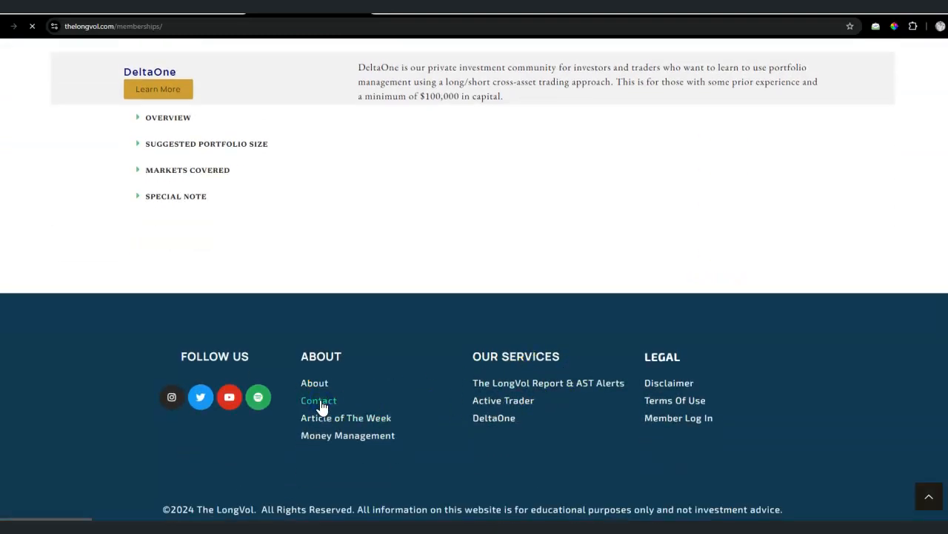
pyautogui.click(319, 400)
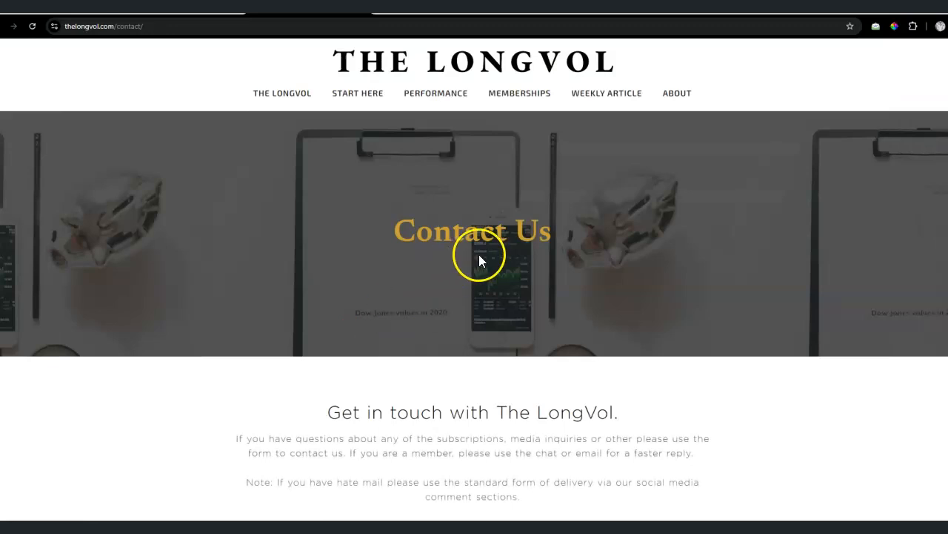
pyautogui.scroll(-3)
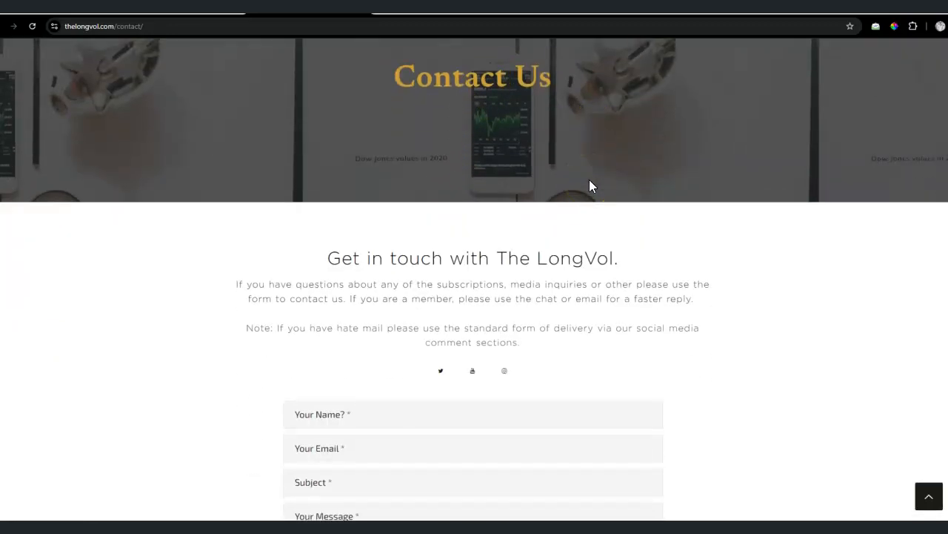
pyautogui.moveTo(588, 174)
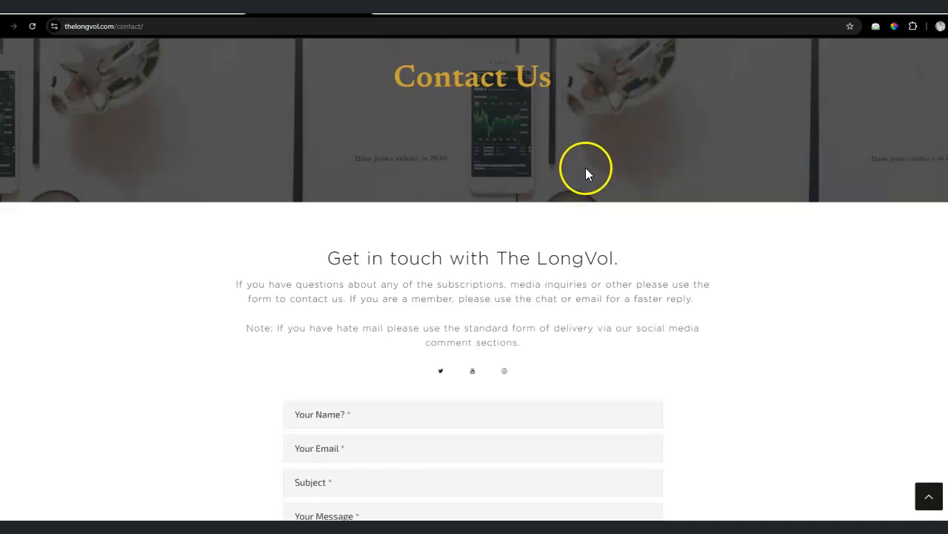
pyautogui.scroll(3)
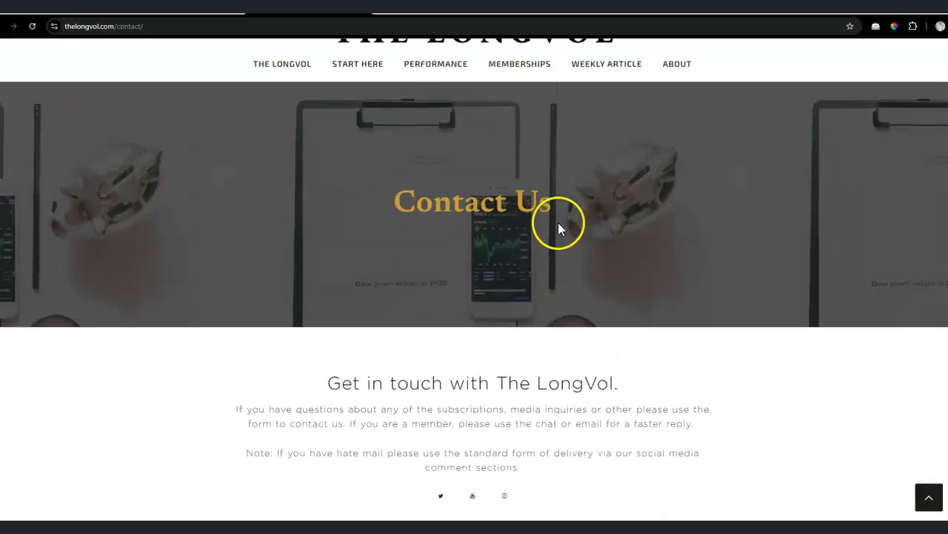
pyautogui.scroll(3)
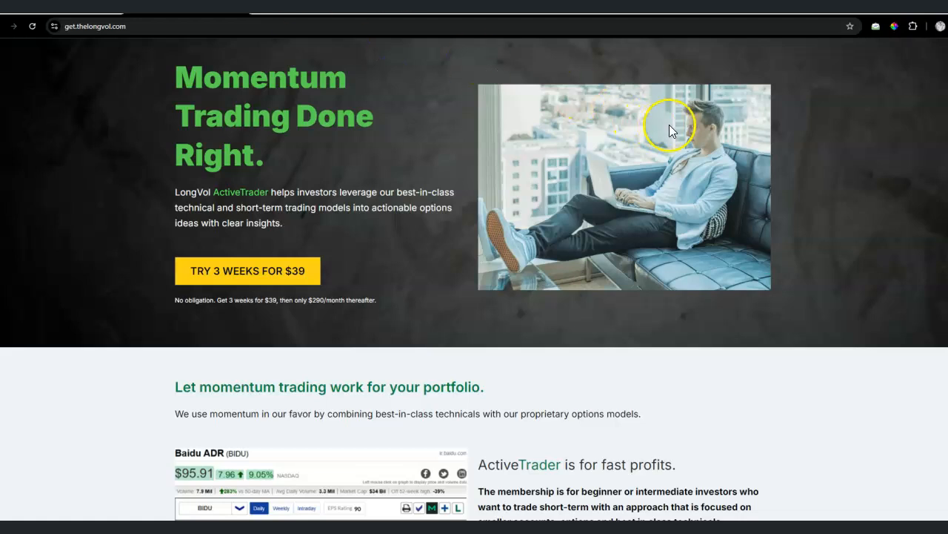
pyautogui.moveTo(659, 163)
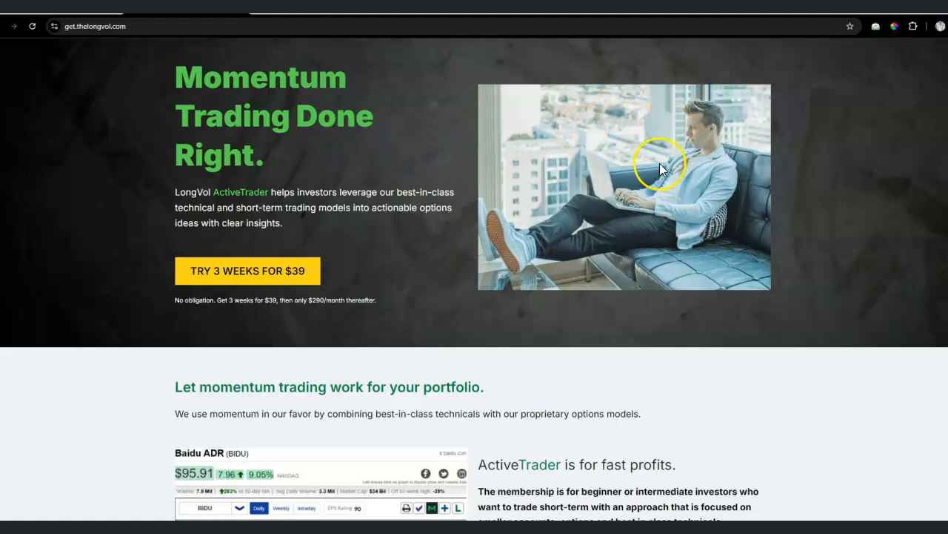
pyautogui.moveTo(661, 168)
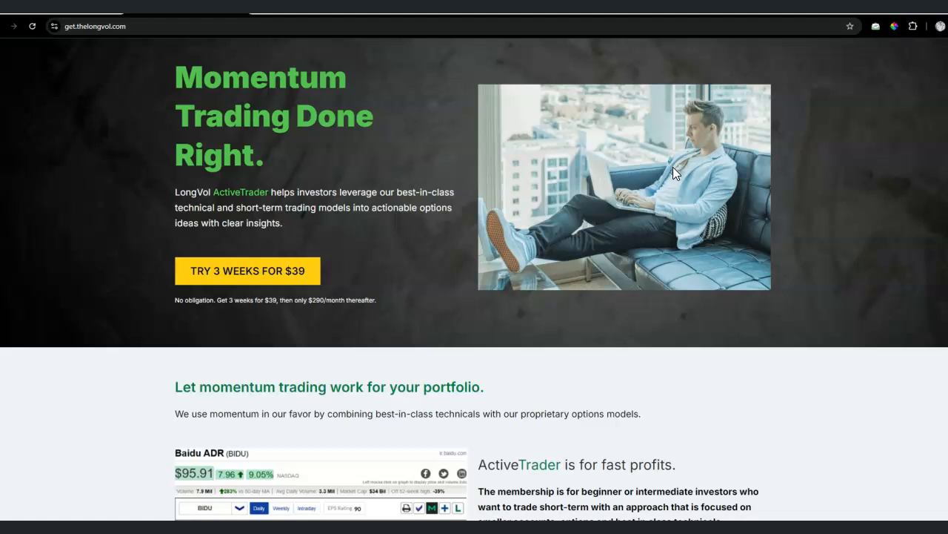
pyautogui.moveTo(939, 256)
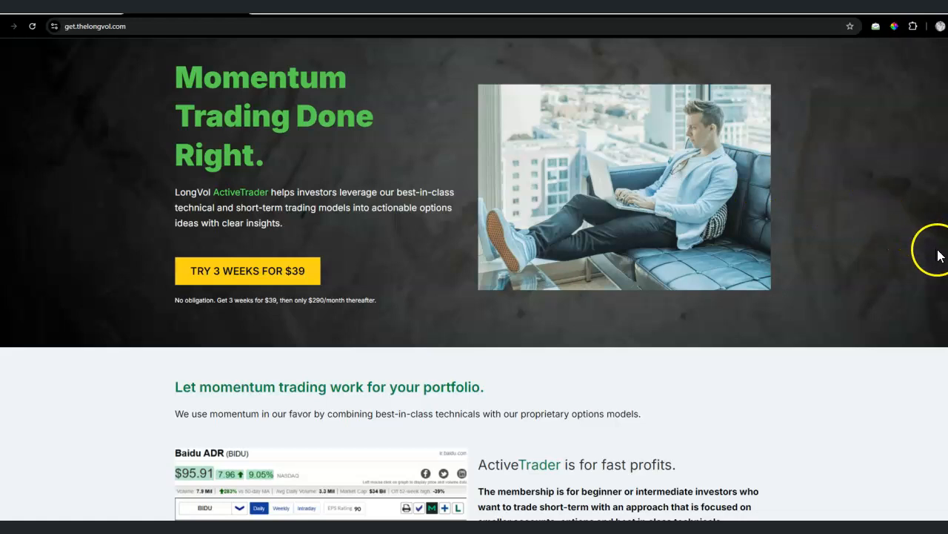
pyautogui.moveTo(941, 255)
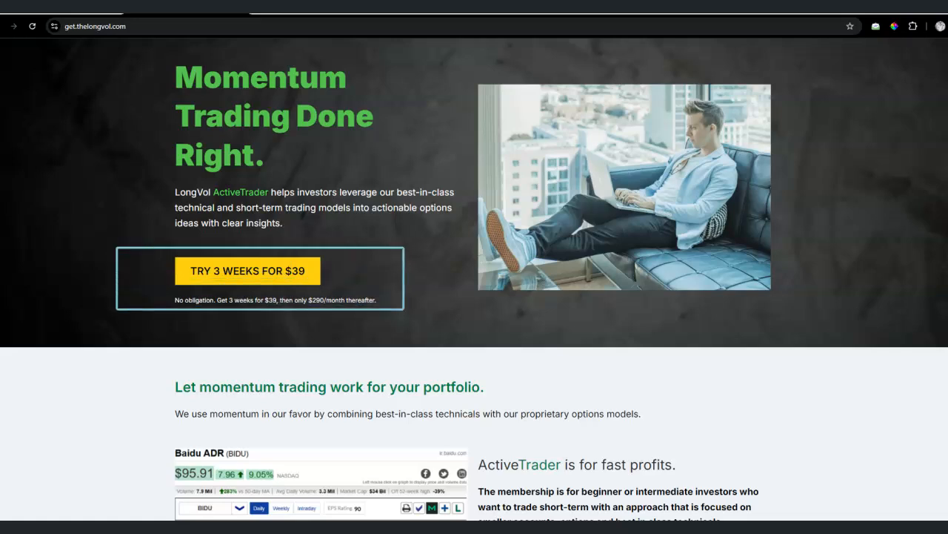
# Scroll past the Baidu chart to the six benefits, Chat Room through Weekly Review of Trades.
pyautogui.scroll(-3)
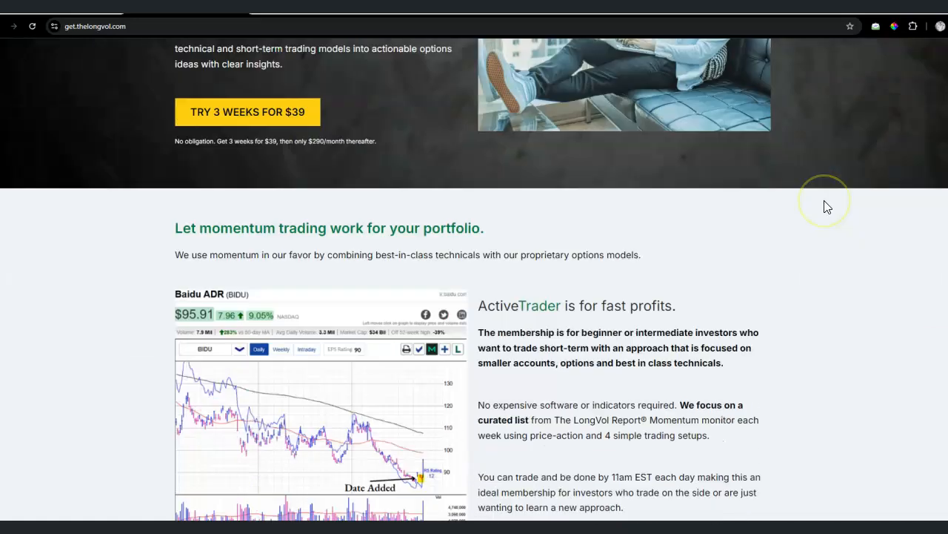
pyautogui.scroll(-3)
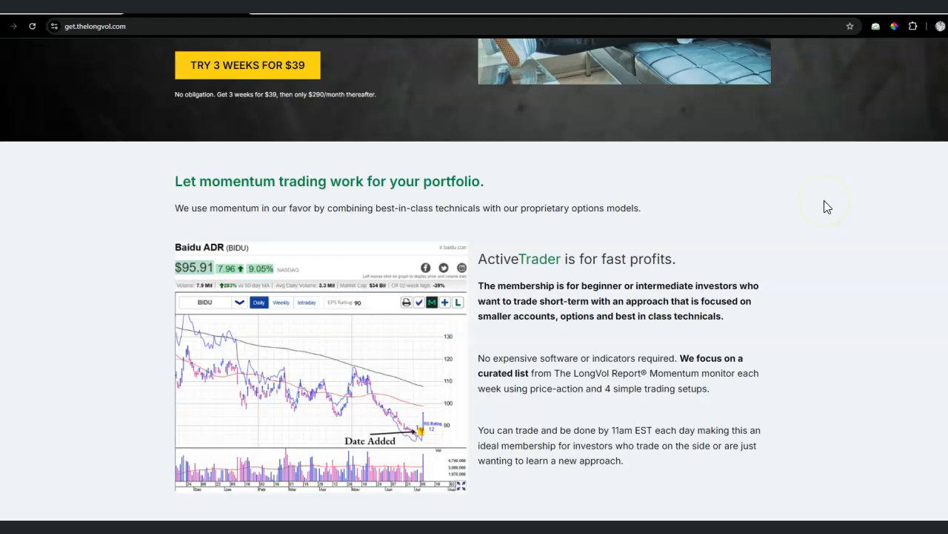
pyautogui.scroll(-3)
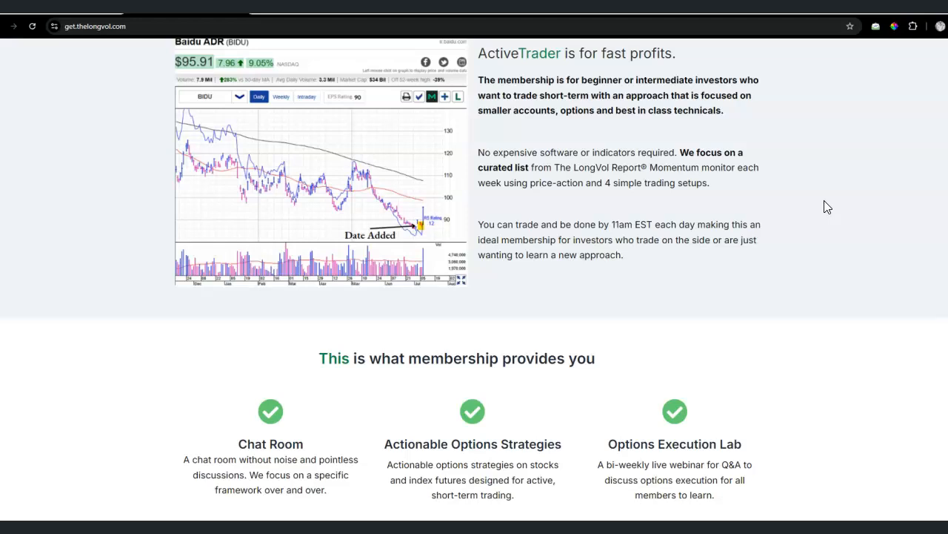
pyautogui.scroll(-3)
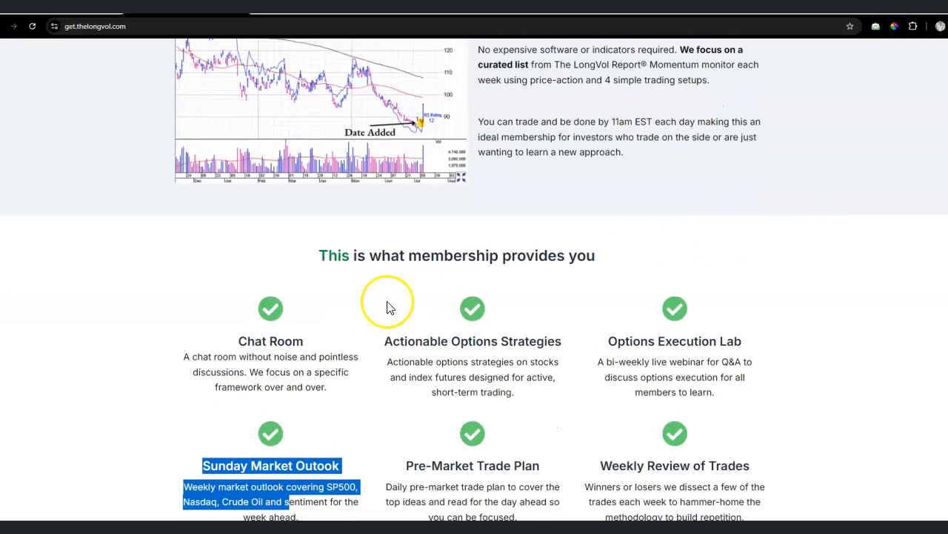
pyautogui.scroll(-3)
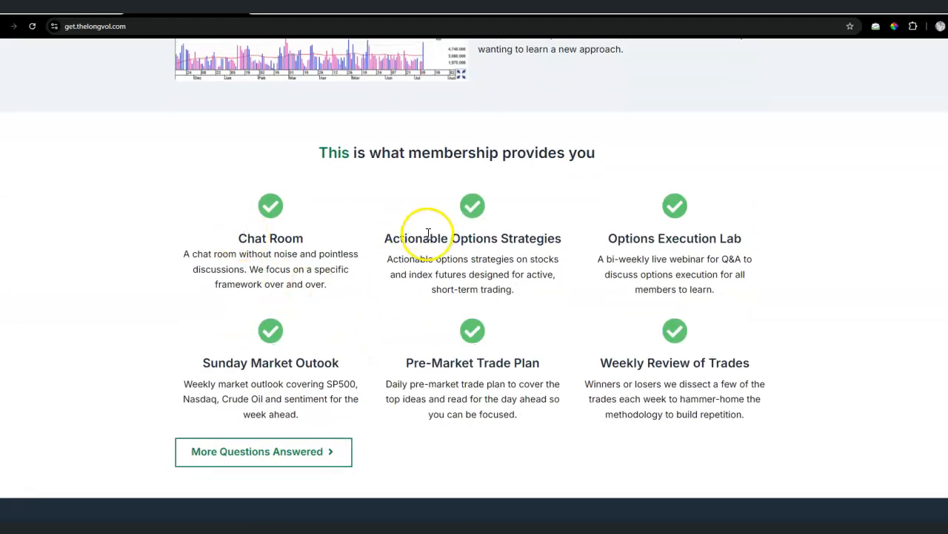
pyautogui.moveTo(635, 234)
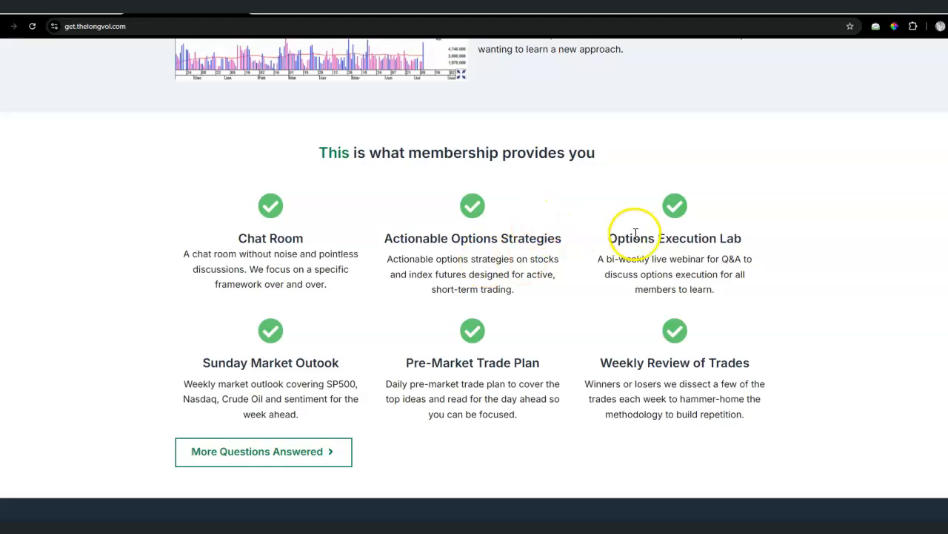
pyautogui.moveTo(673, 356)
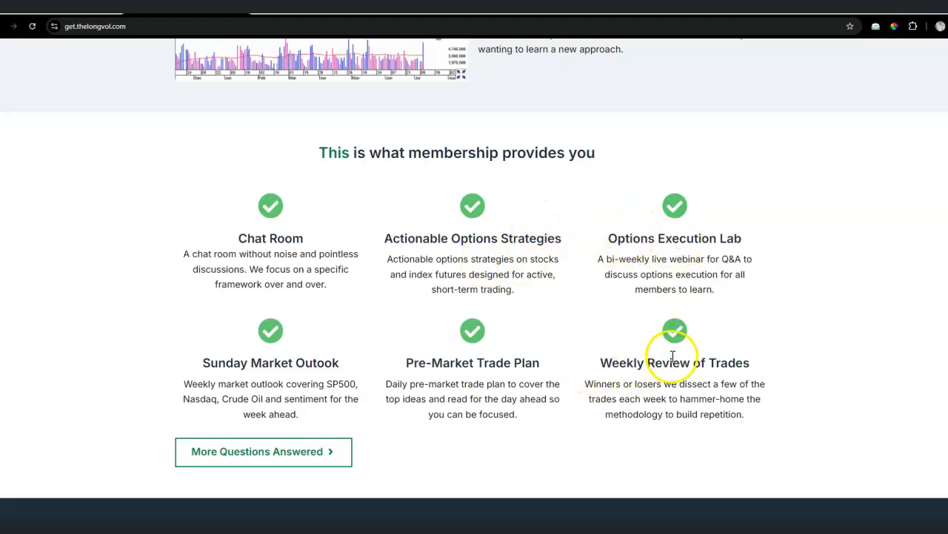
pyautogui.moveTo(673, 356)
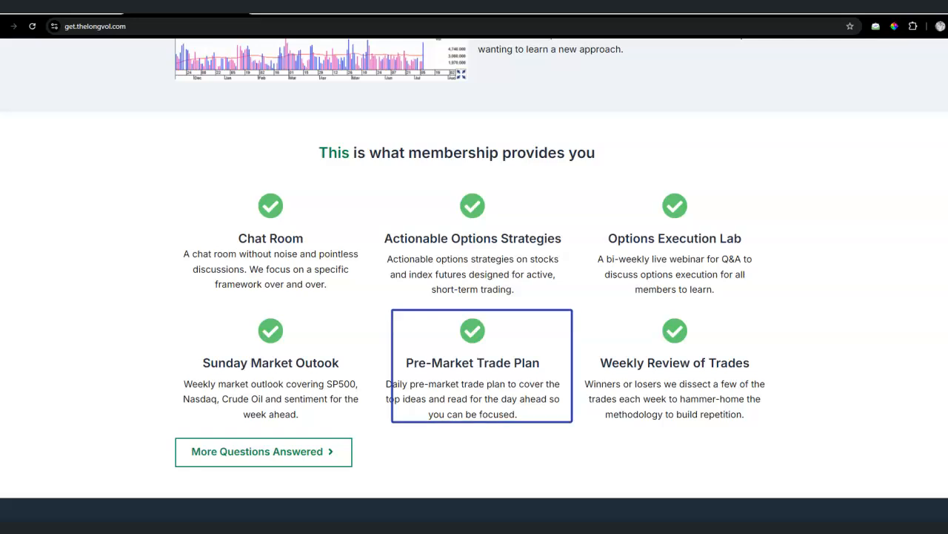
pyautogui.moveTo(866, 132)
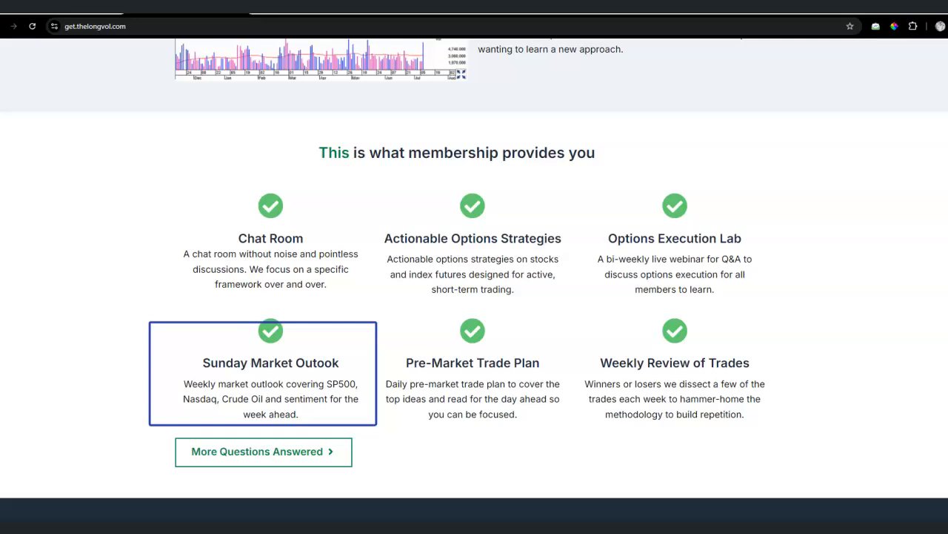
# Scroll to the ActiveTrader plan cards: Trial $39, Quarterly $700, Annual $2450.
pyautogui.scroll(-3)
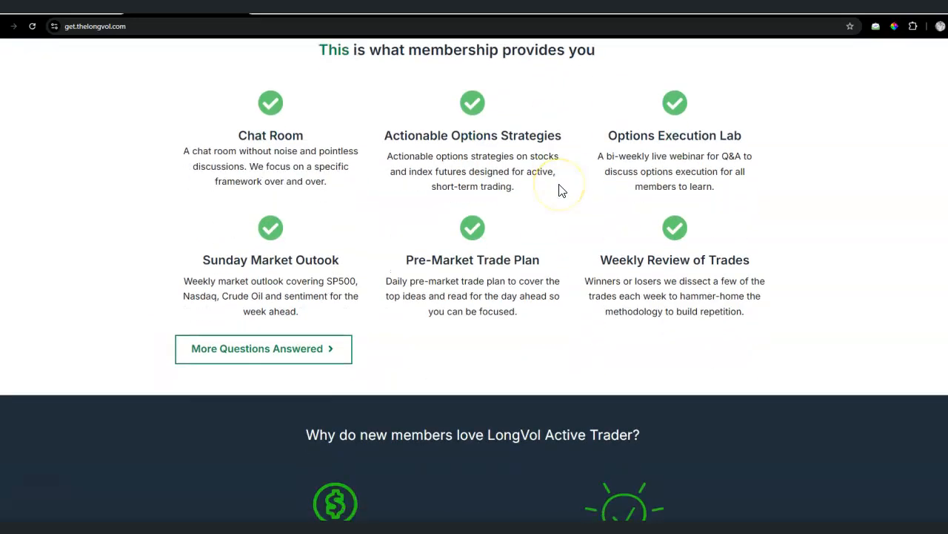
pyautogui.scroll(-3)
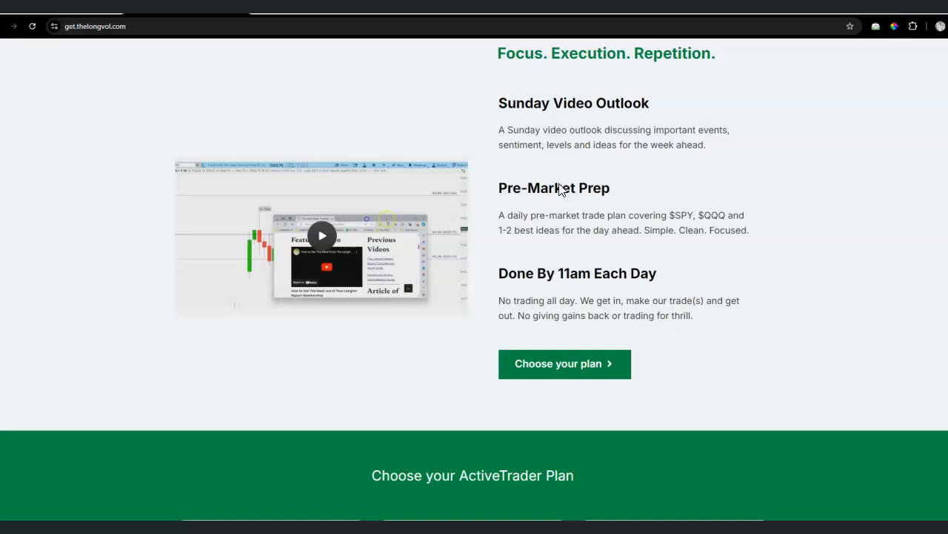
pyautogui.moveTo(607, 312)
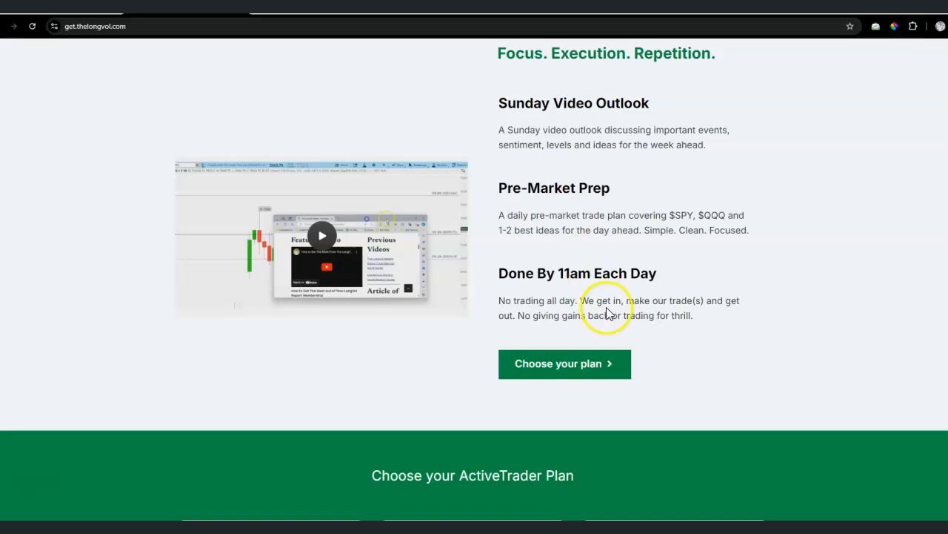
pyautogui.scroll(-3)
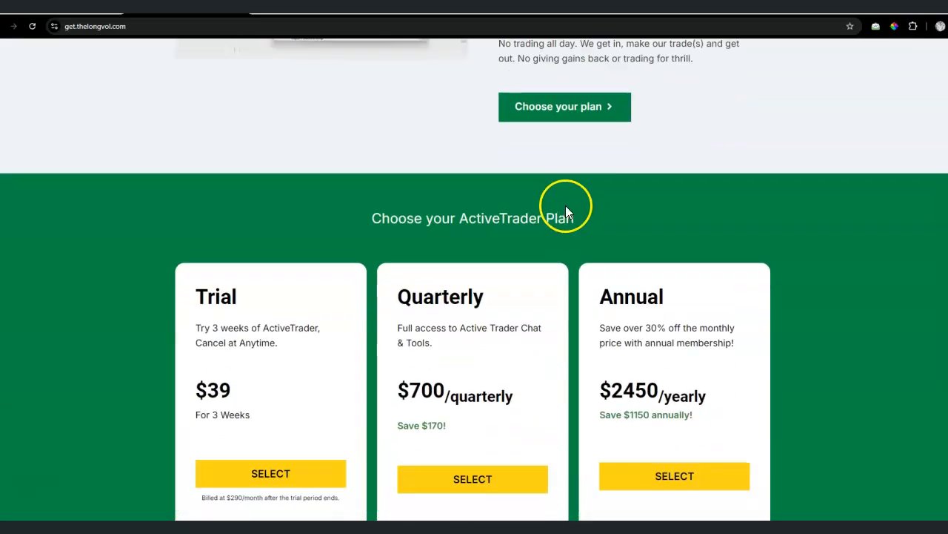
pyautogui.scroll(-3)
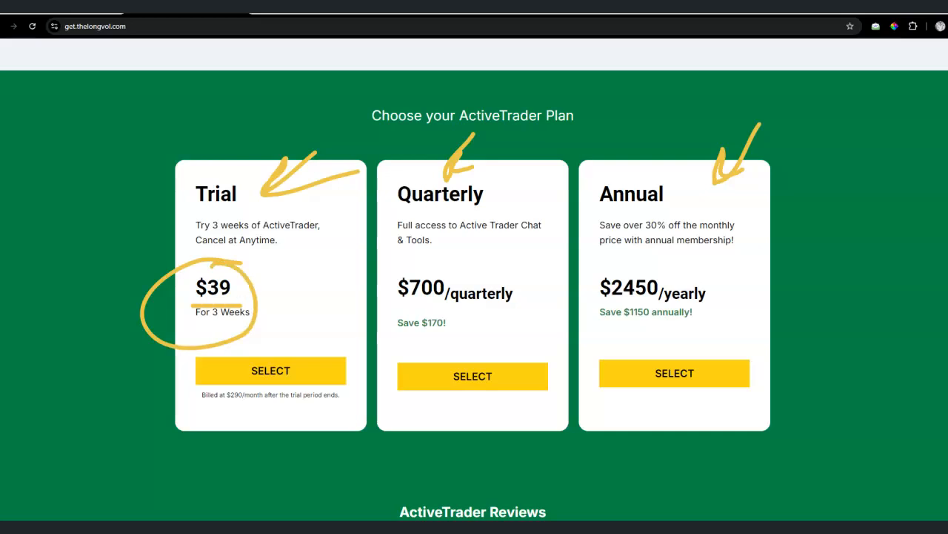
# Scroll down through the FAQ, then back up to the 3-weeks-for-$39 hero.
pyautogui.scroll(-3)
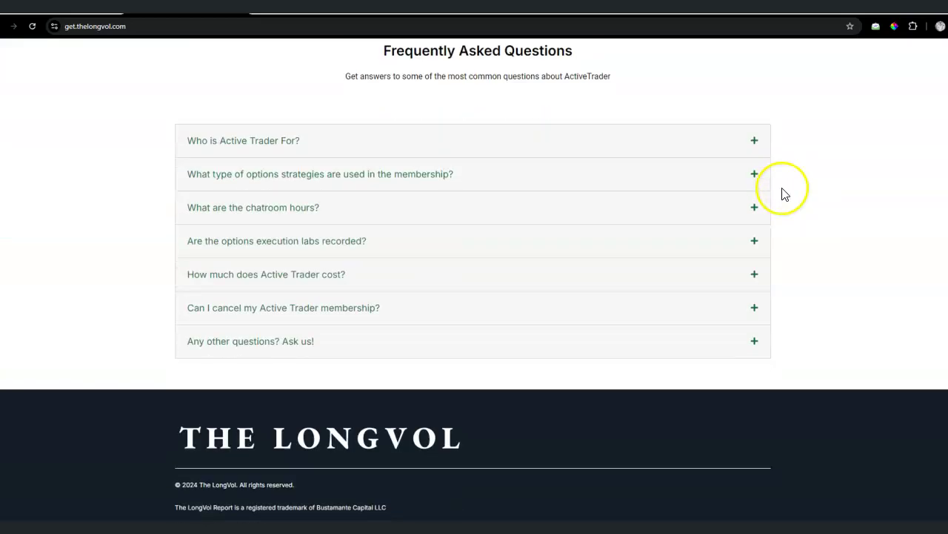
pyautogui.moveTo(820, 184)
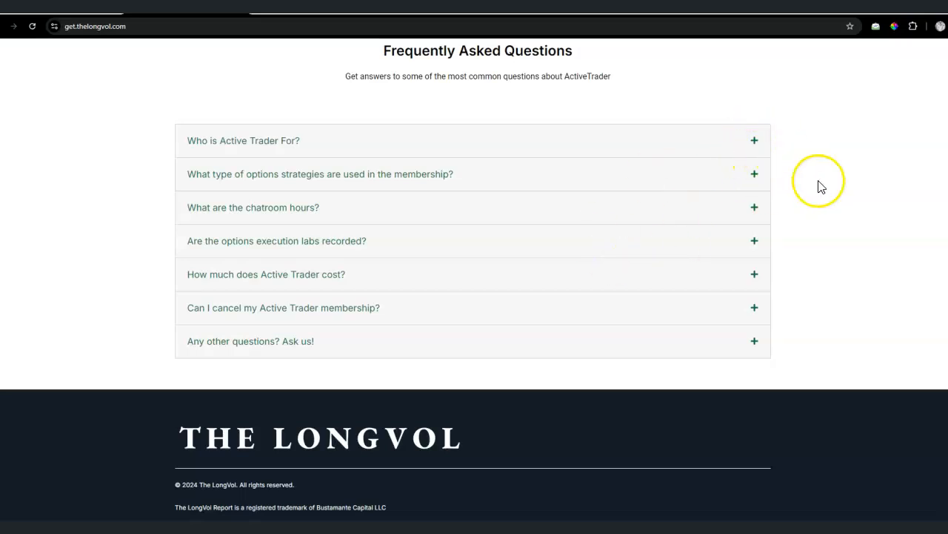
pyautogui.scroll(3)
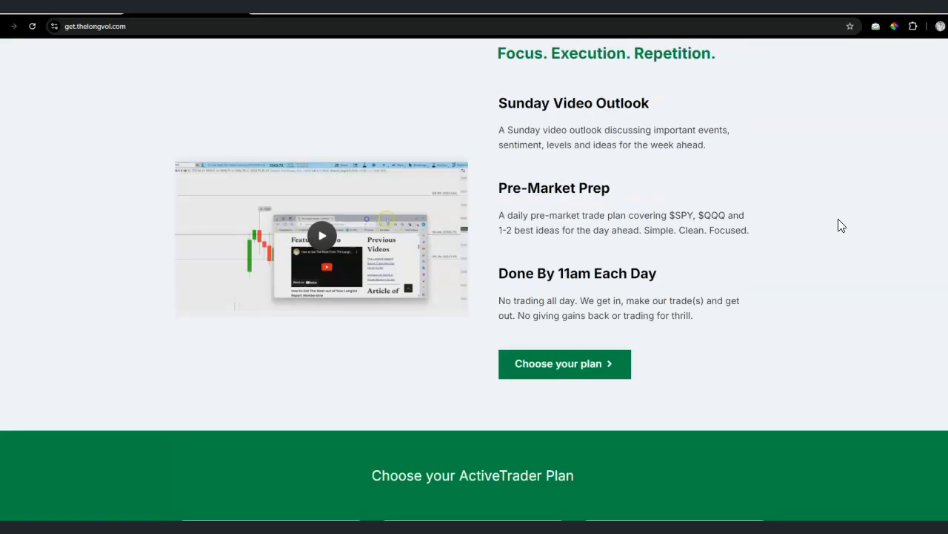
pyautogui.scroll(3)
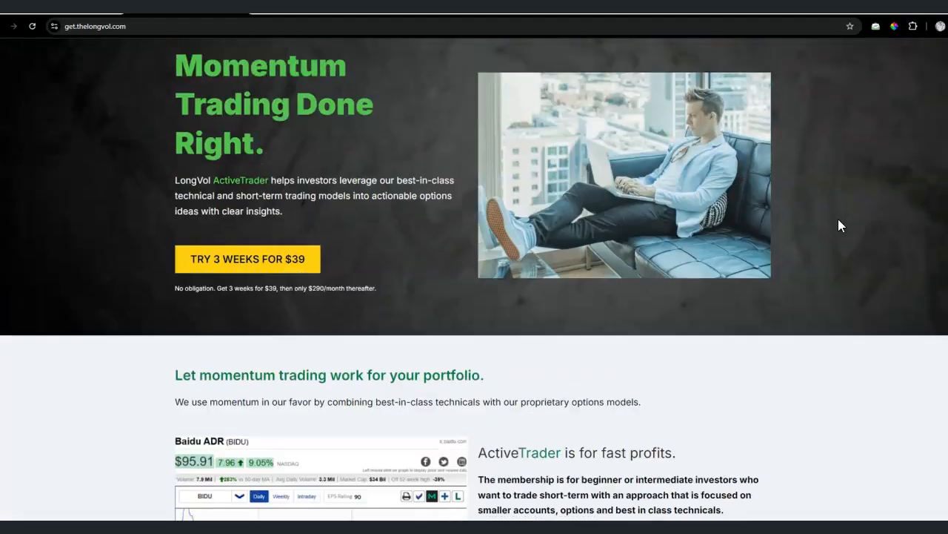
pyautogui.scroll(3)
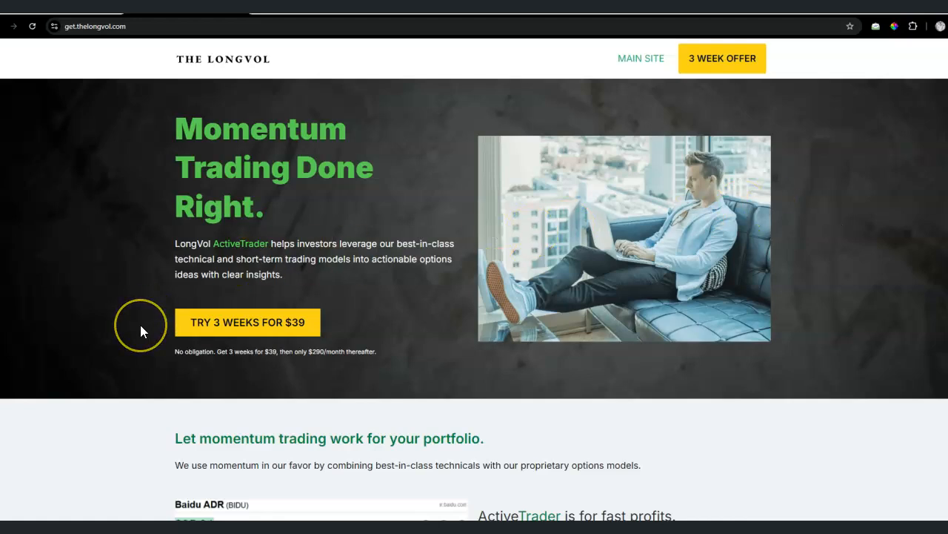
pyautogui.moveTo(142, 331)
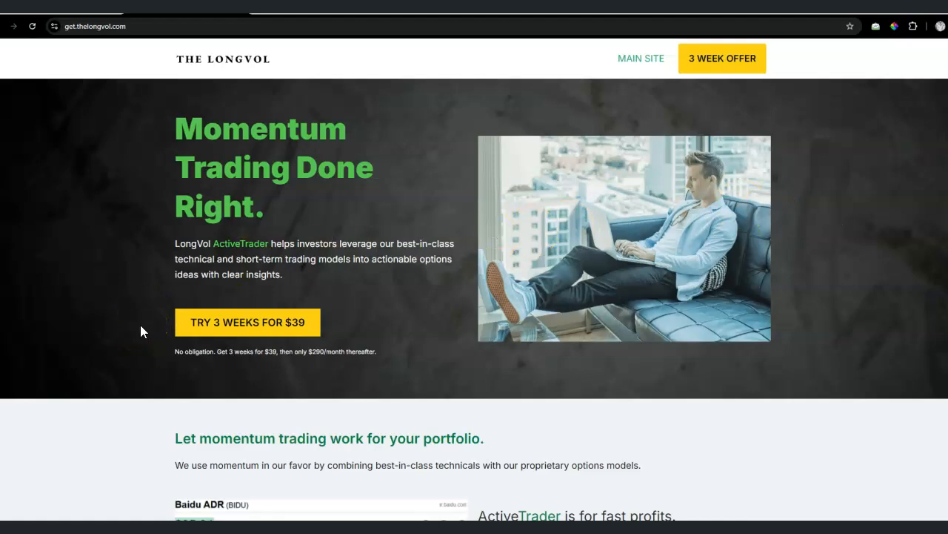